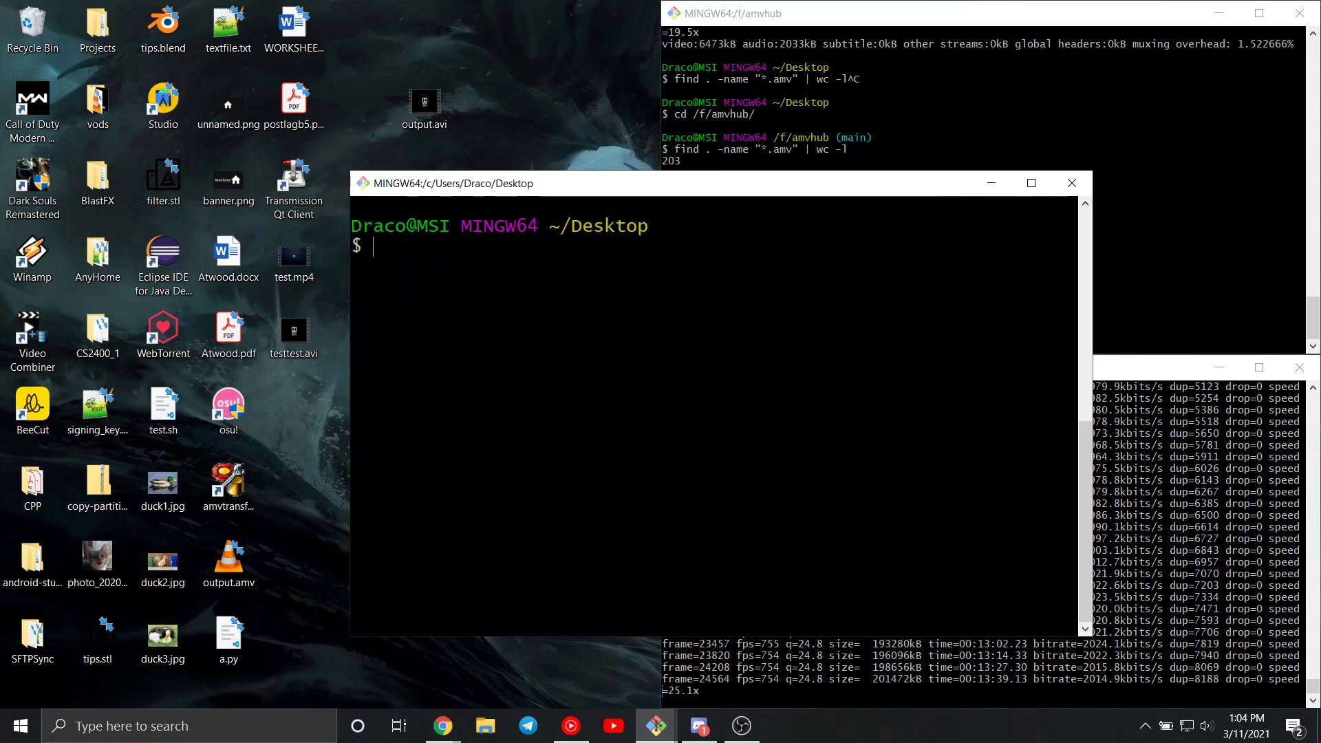
Run ffmpeg to check its version output, clear the terminal, and begin typing git clone.
click(361, 183)
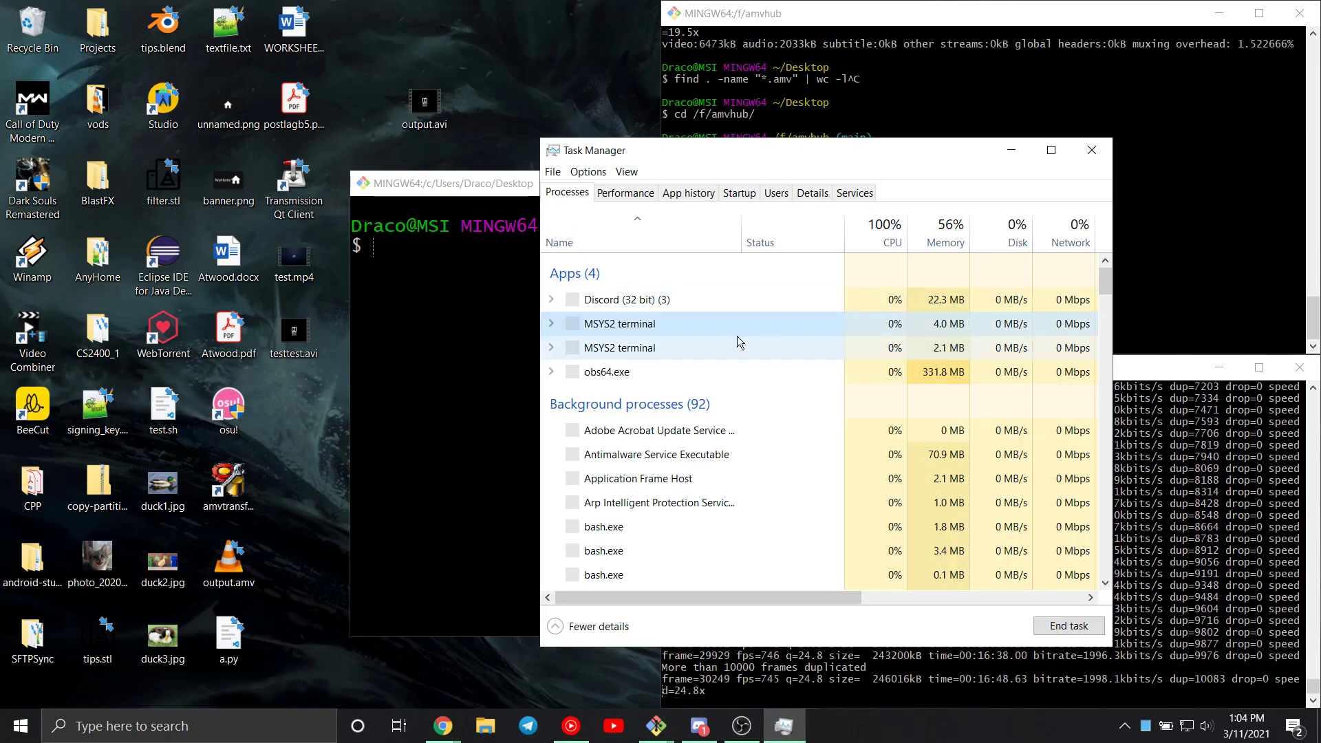
click(1092, 150)
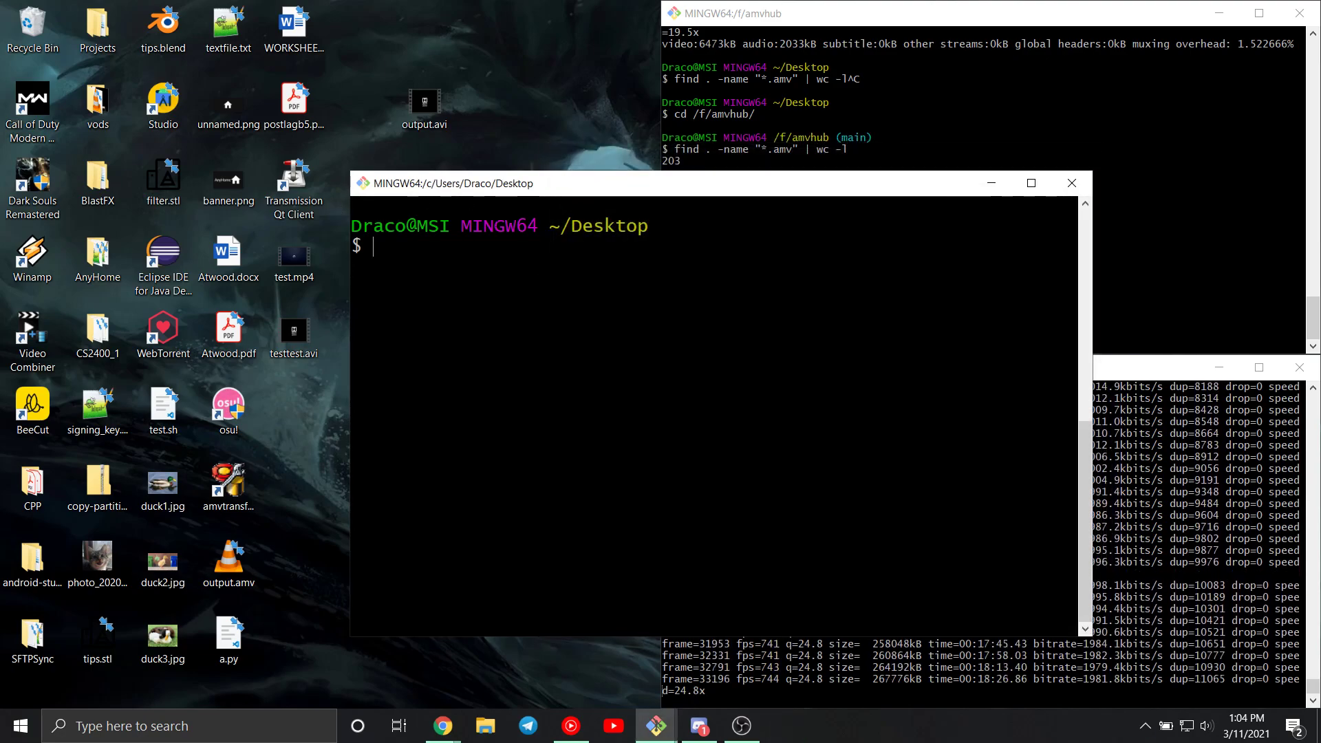
text(ffm)
text(clear)
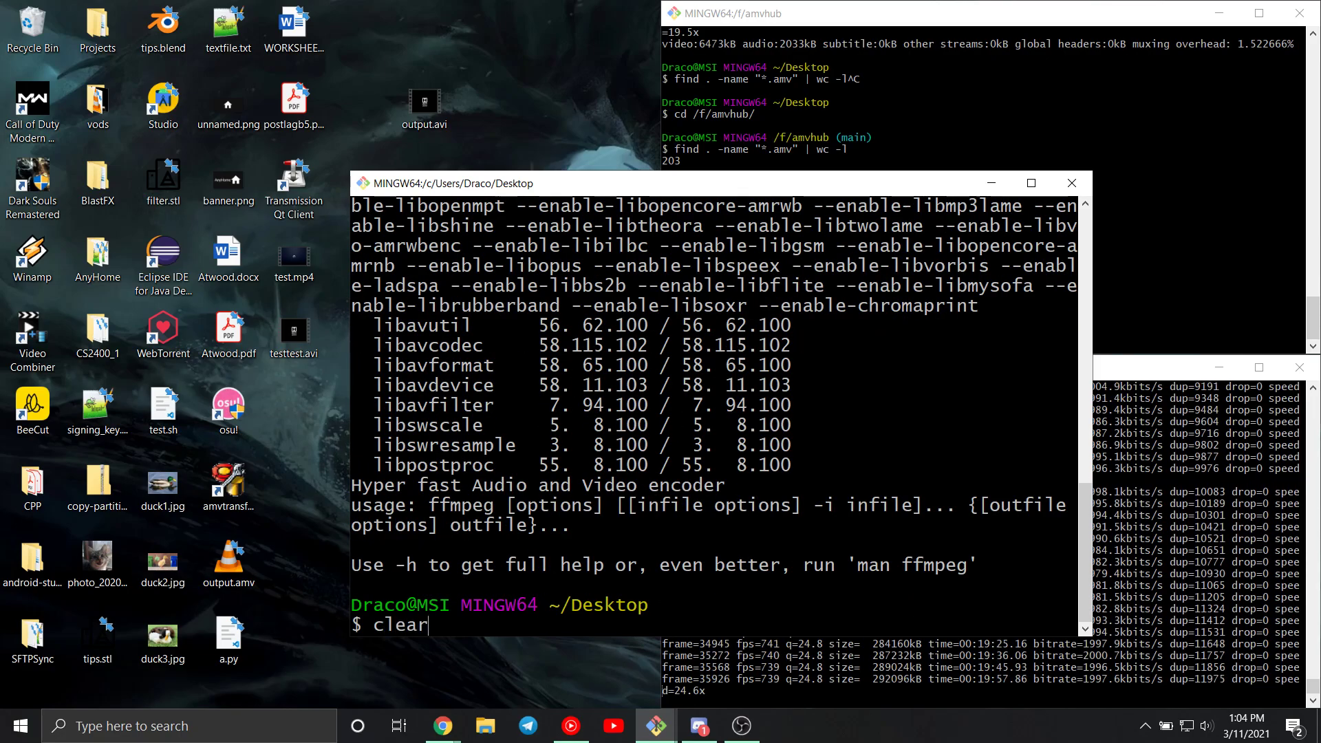
key(Enter)
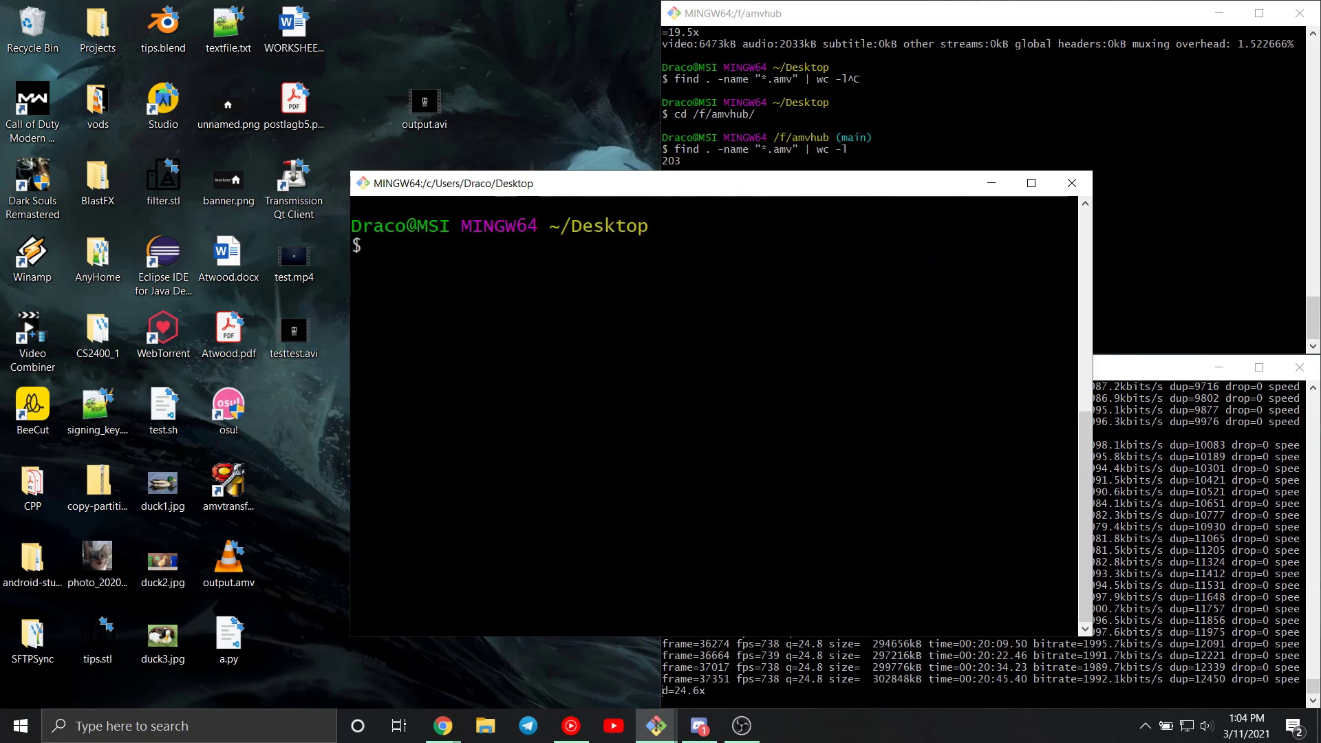
text(gti)
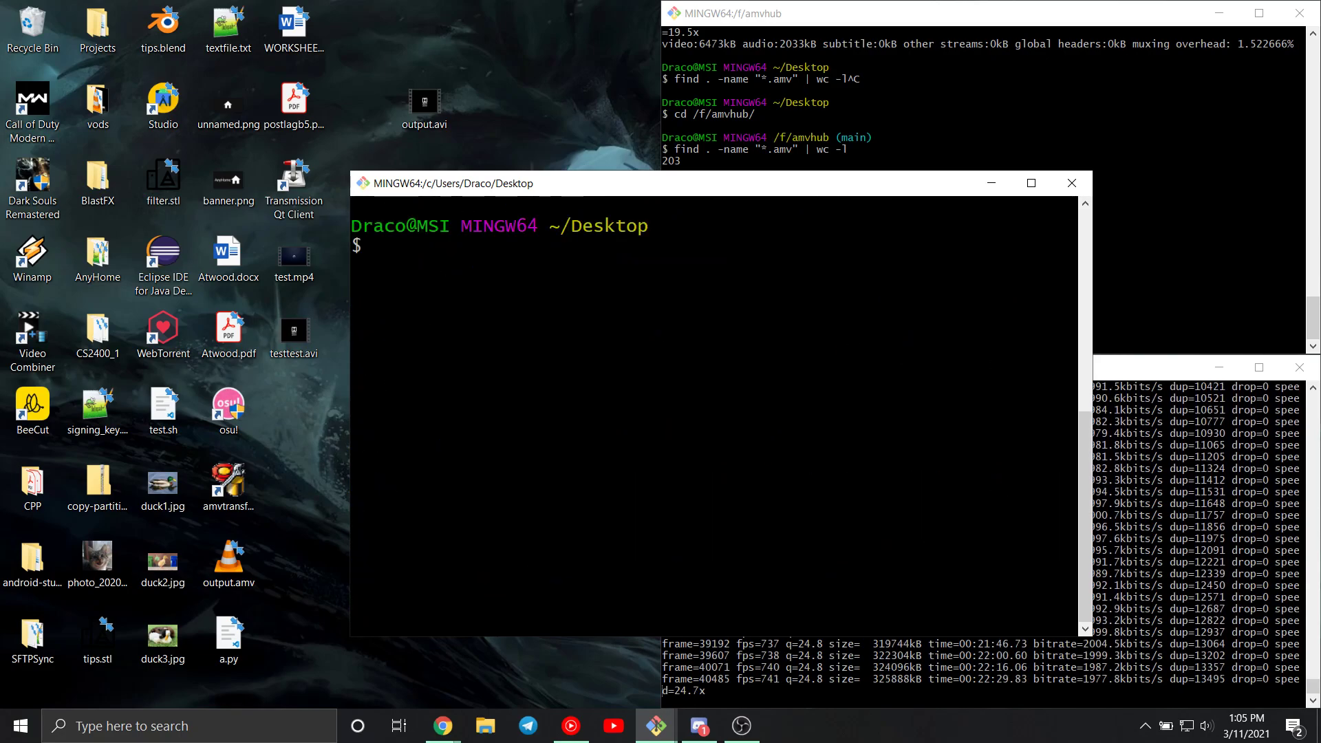
text(git clone)
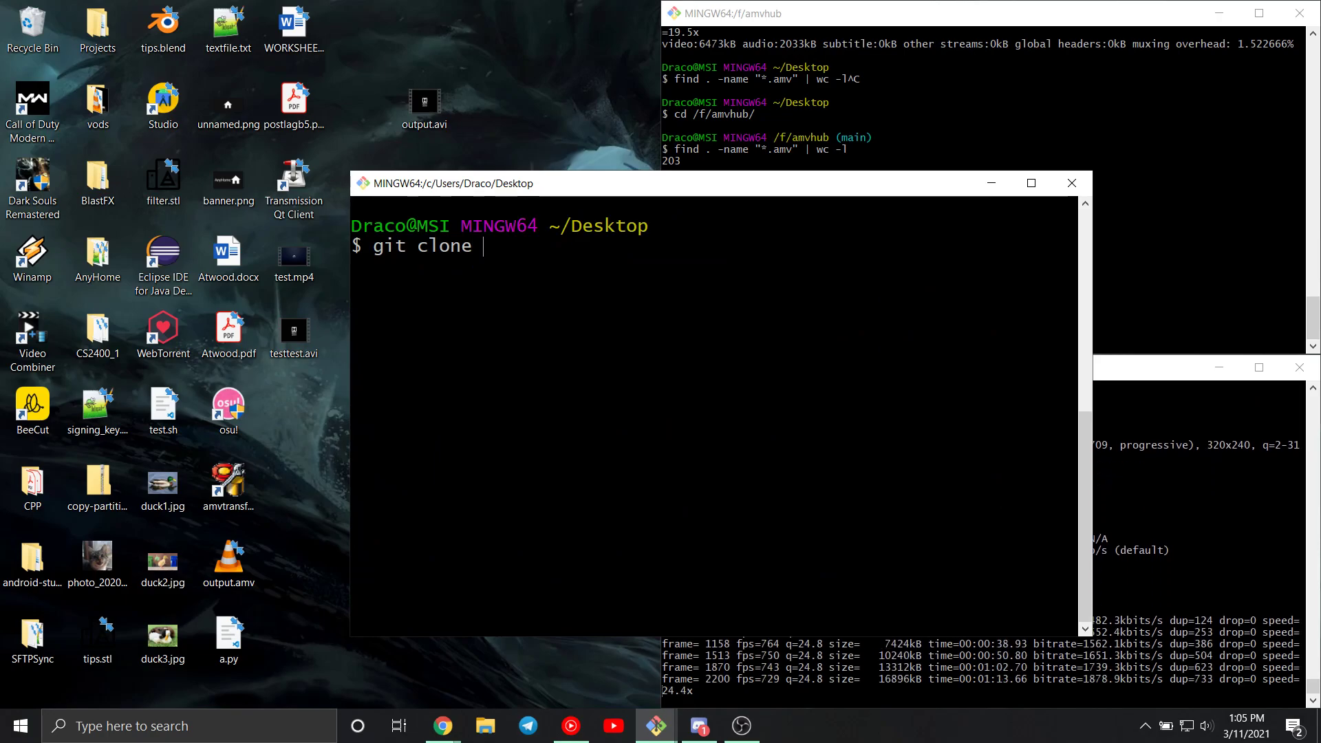
text(https://)
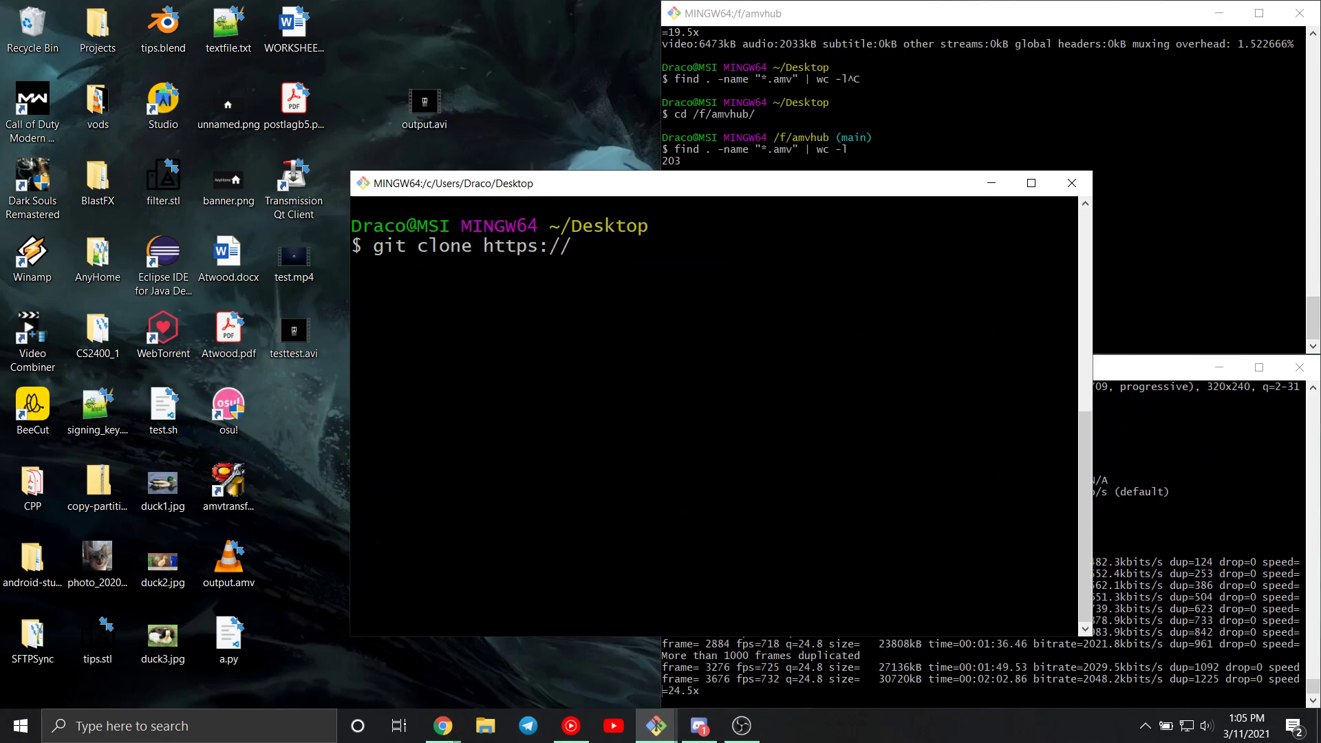
text(github.c)
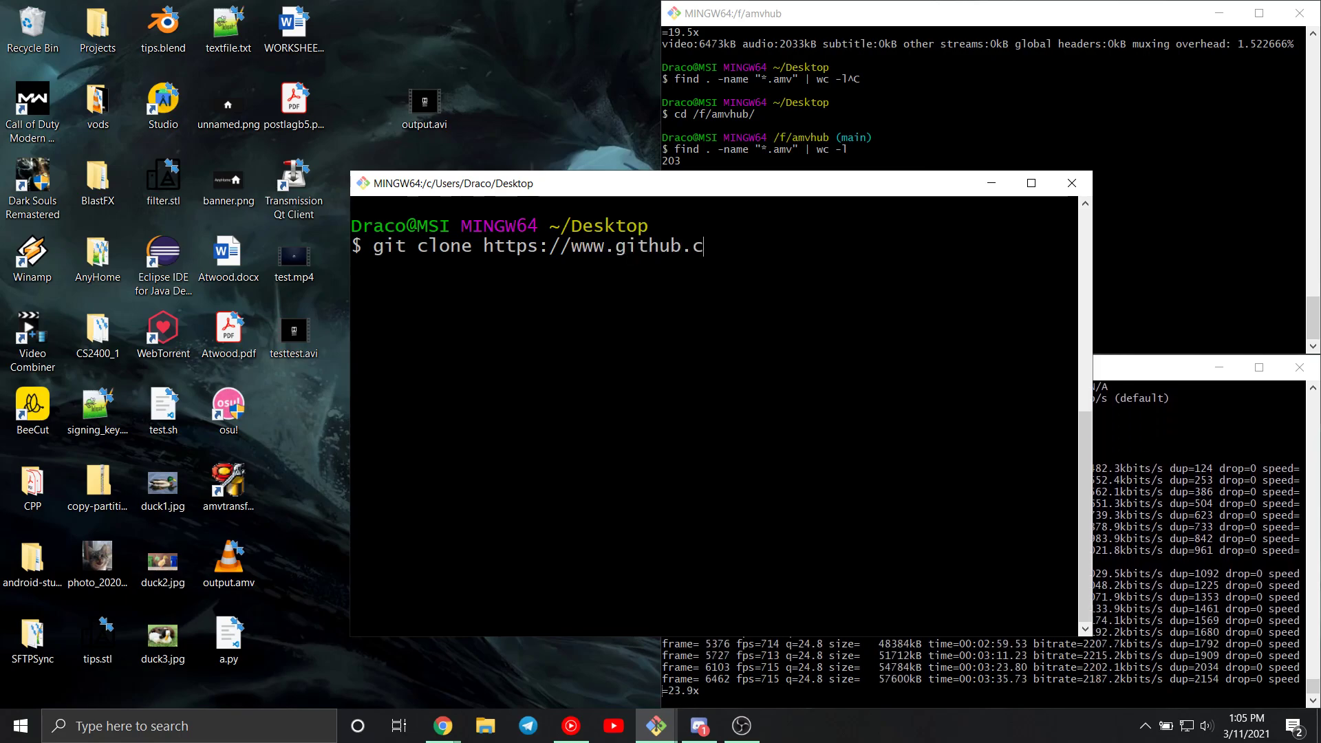
text(om/tytydraf)
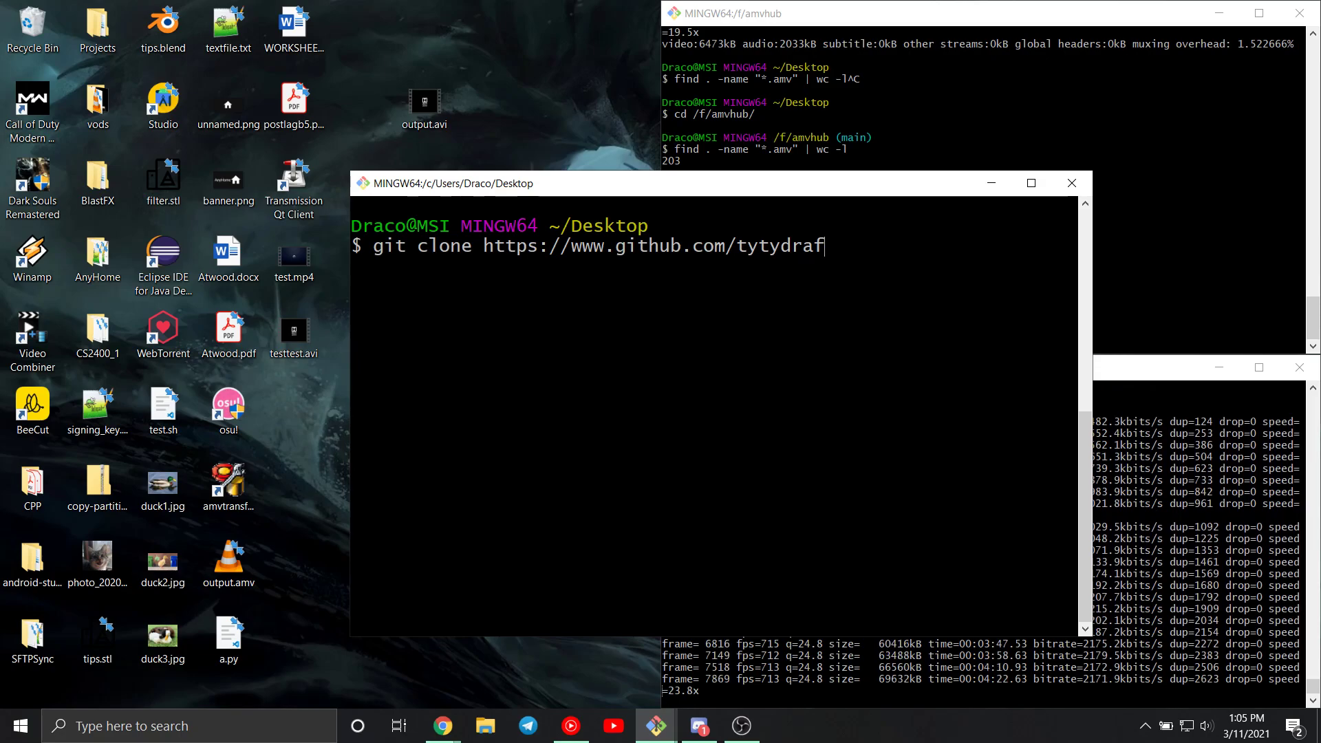
text(o/)
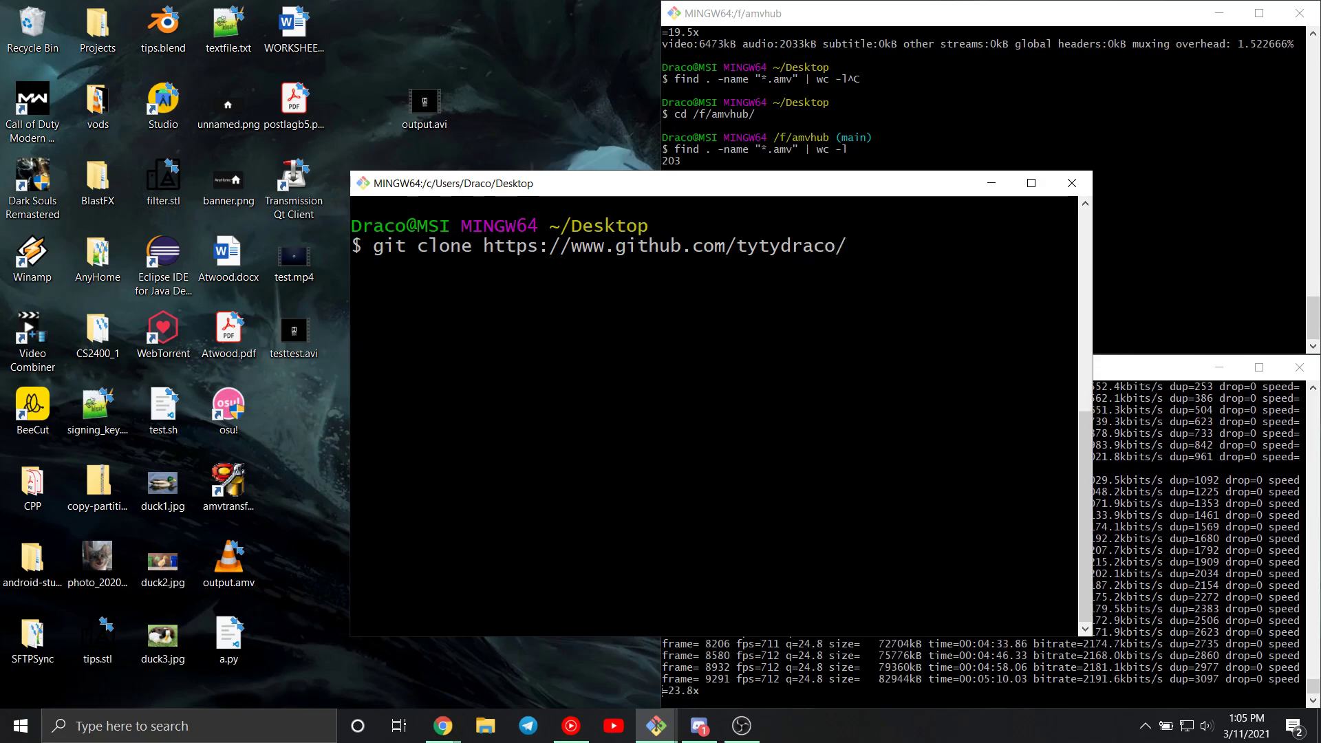
text(amvhub)
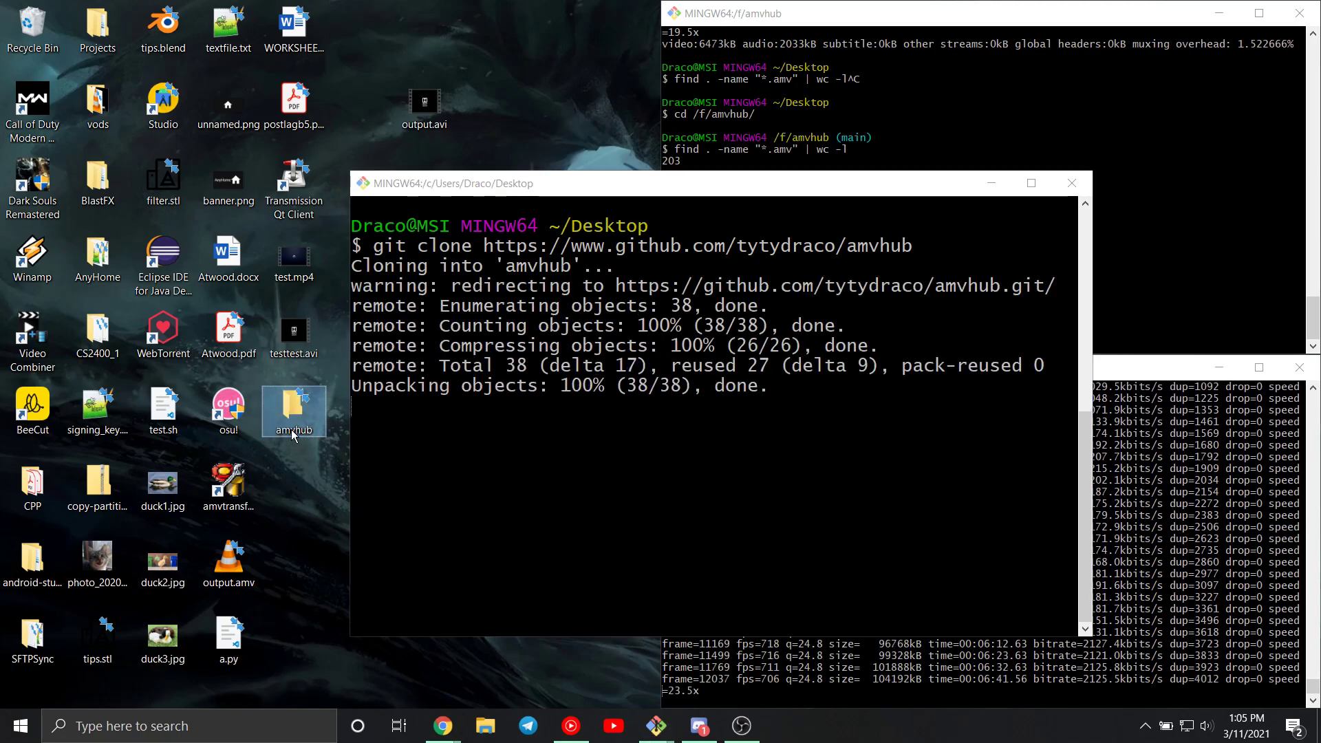
double_click(293, 407)
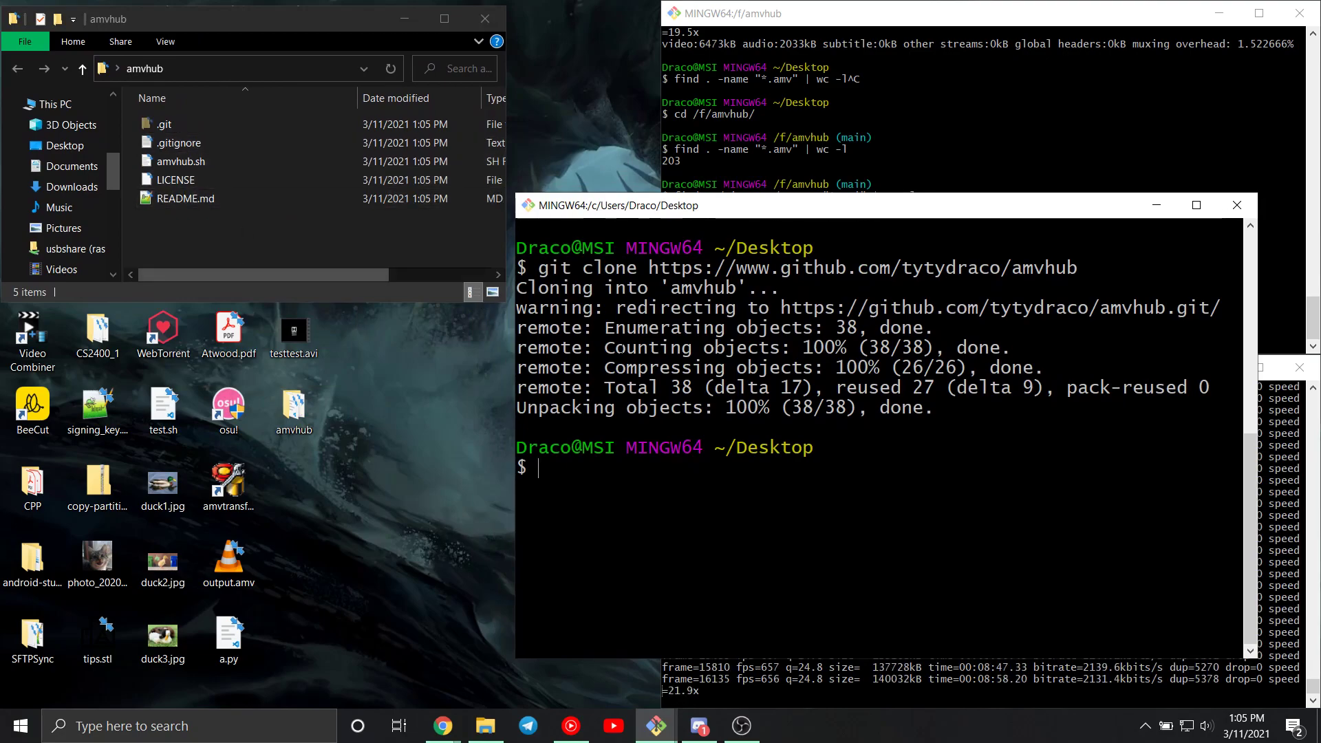
Move the terminal into amvhub/ with cd and run mkdir input.
text(c)
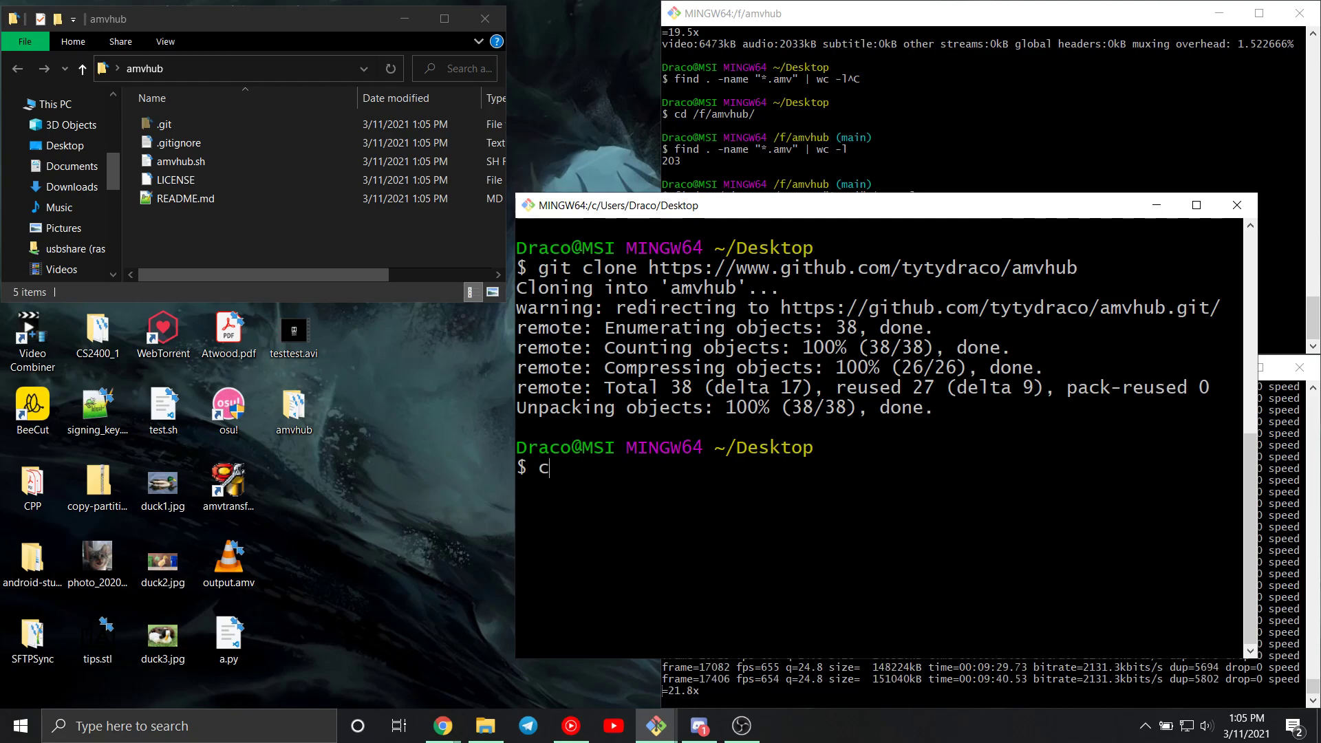
text(cd amvhub/)
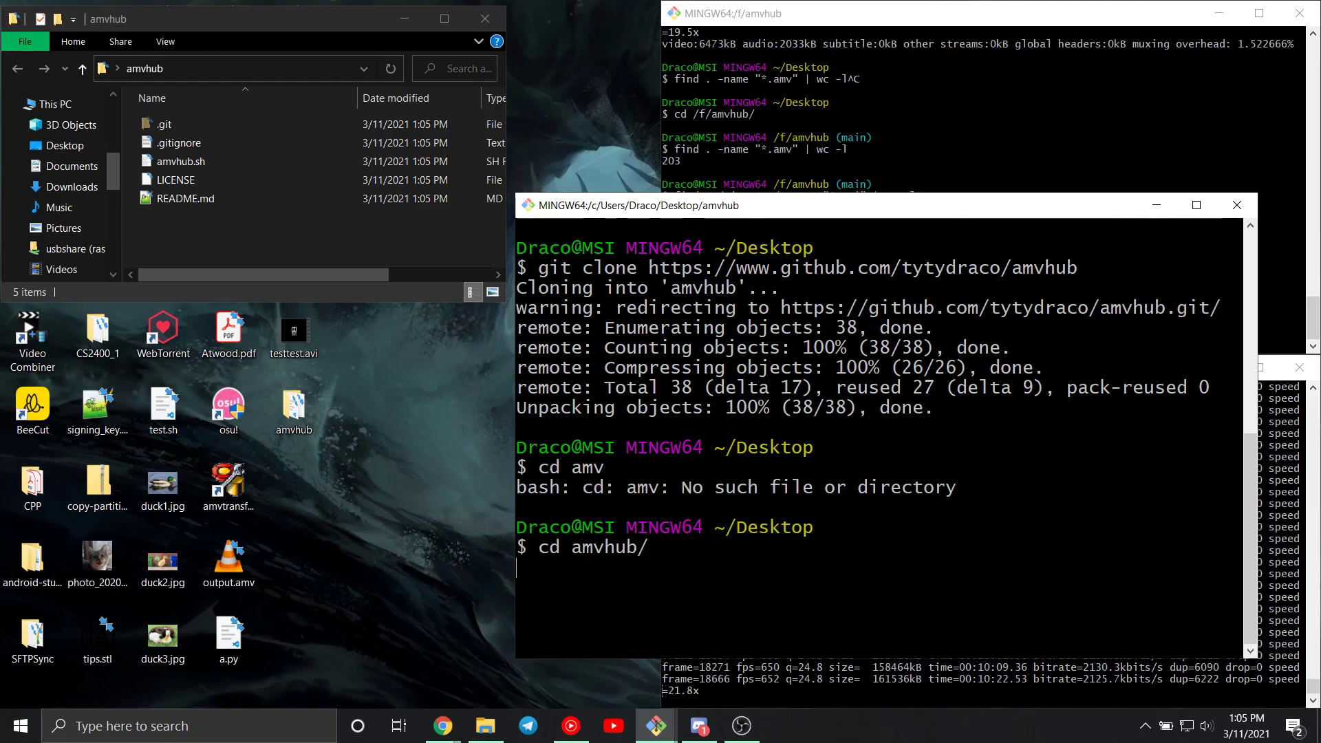
key(Enter)
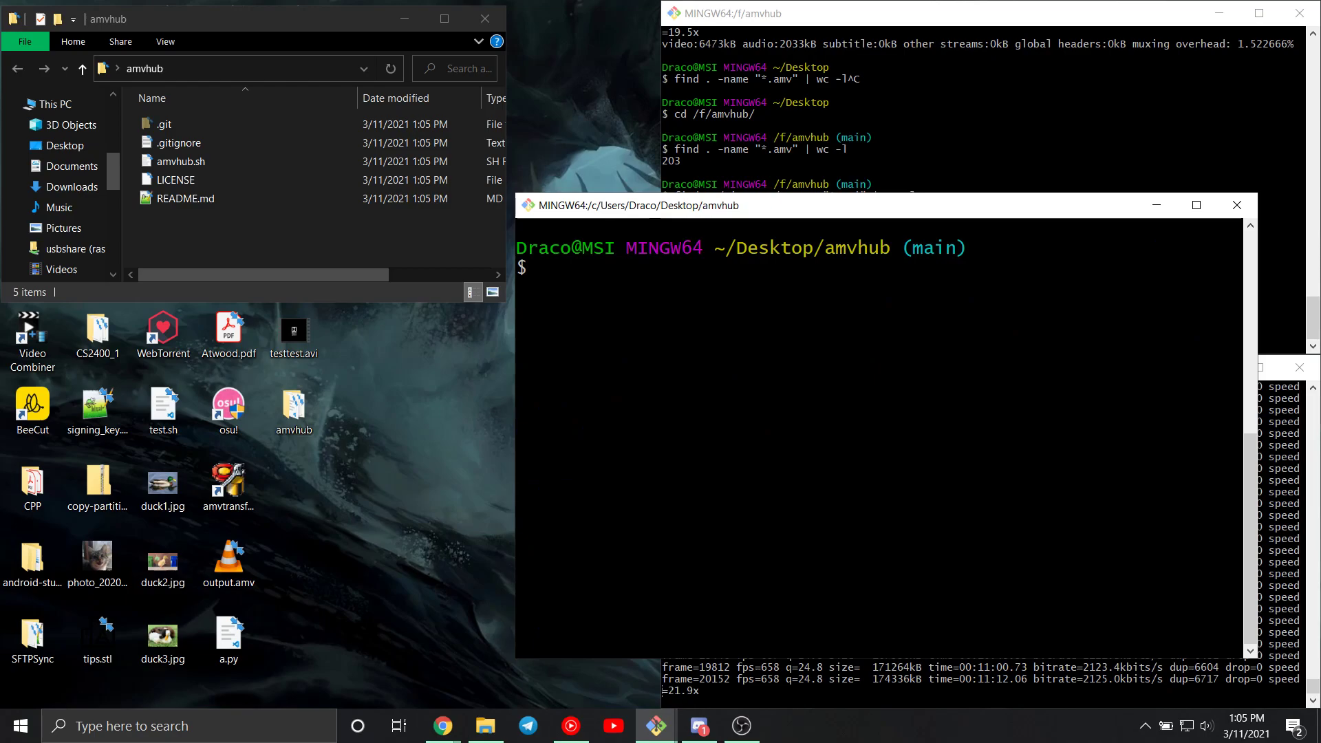
text(mkdir input)
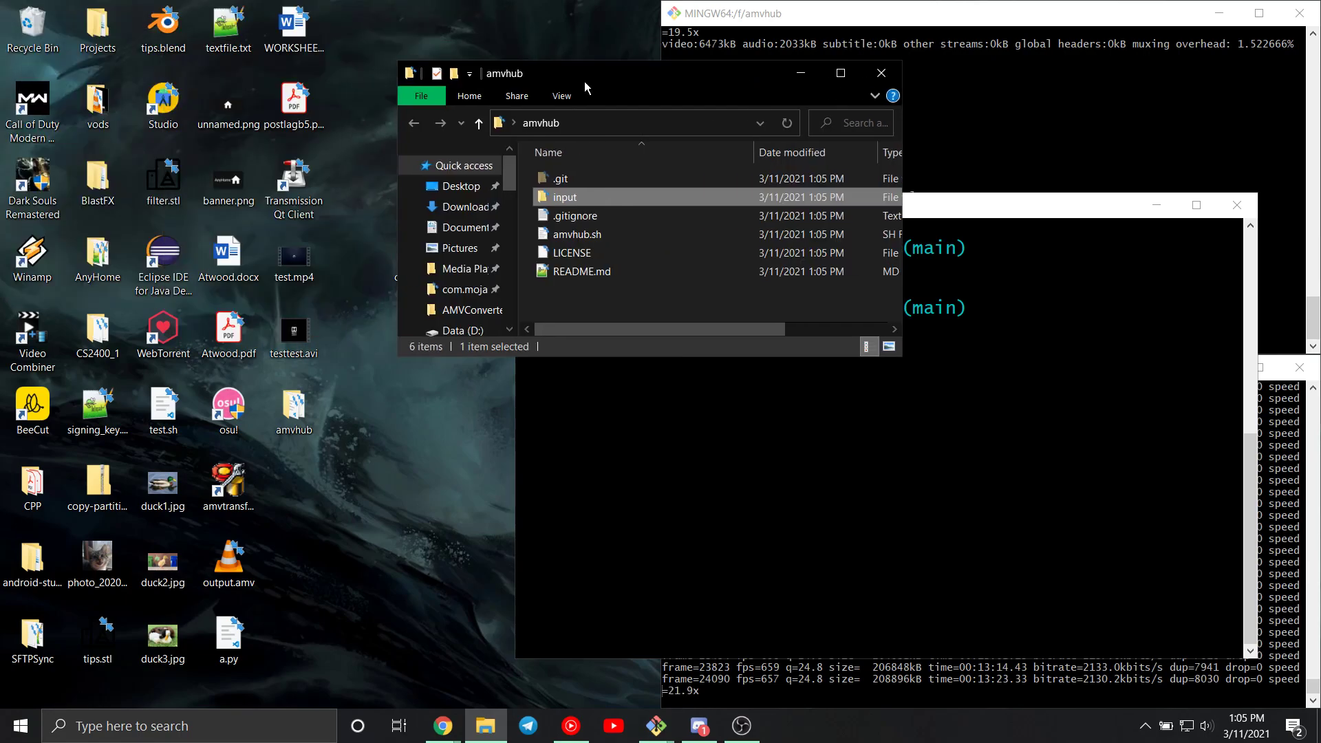
mouse_move(287, 255)
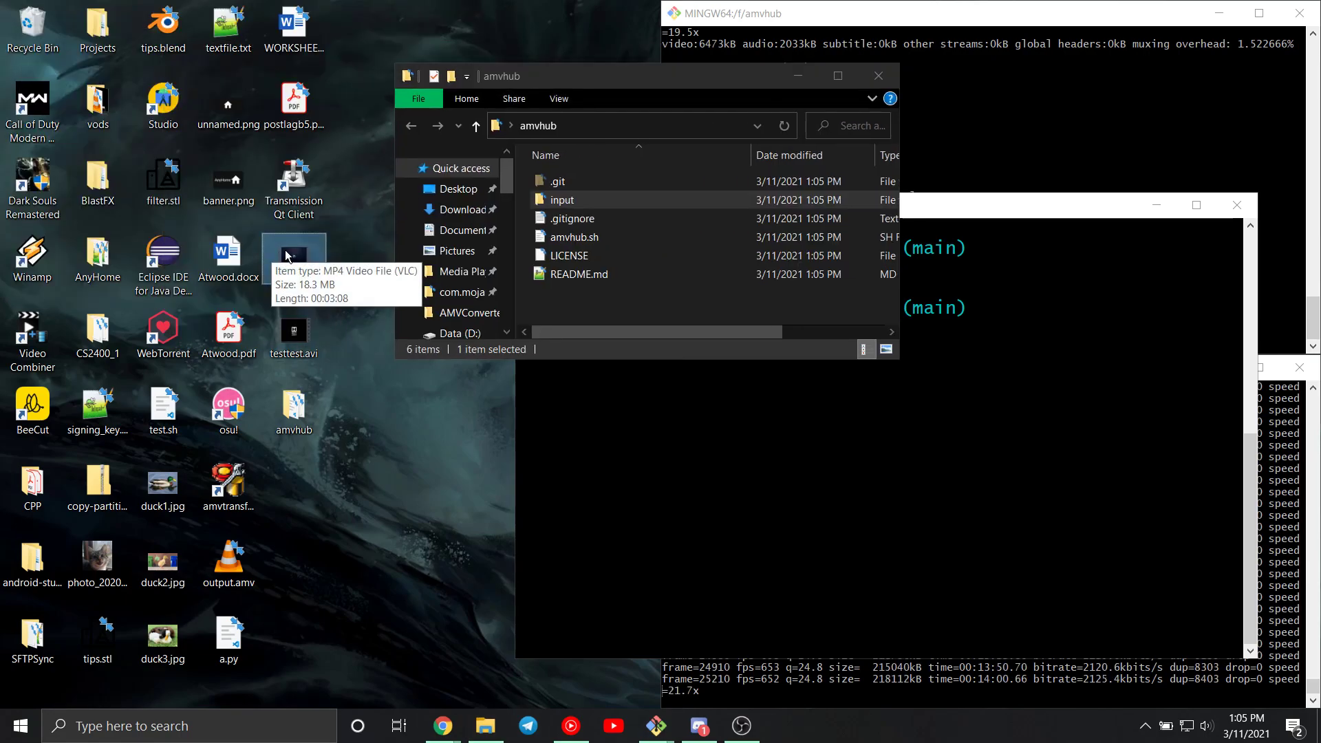
Move test.mp4 into input, then build Album and Season 1 folders holding the video.
drag(294, 257, 560, 199)
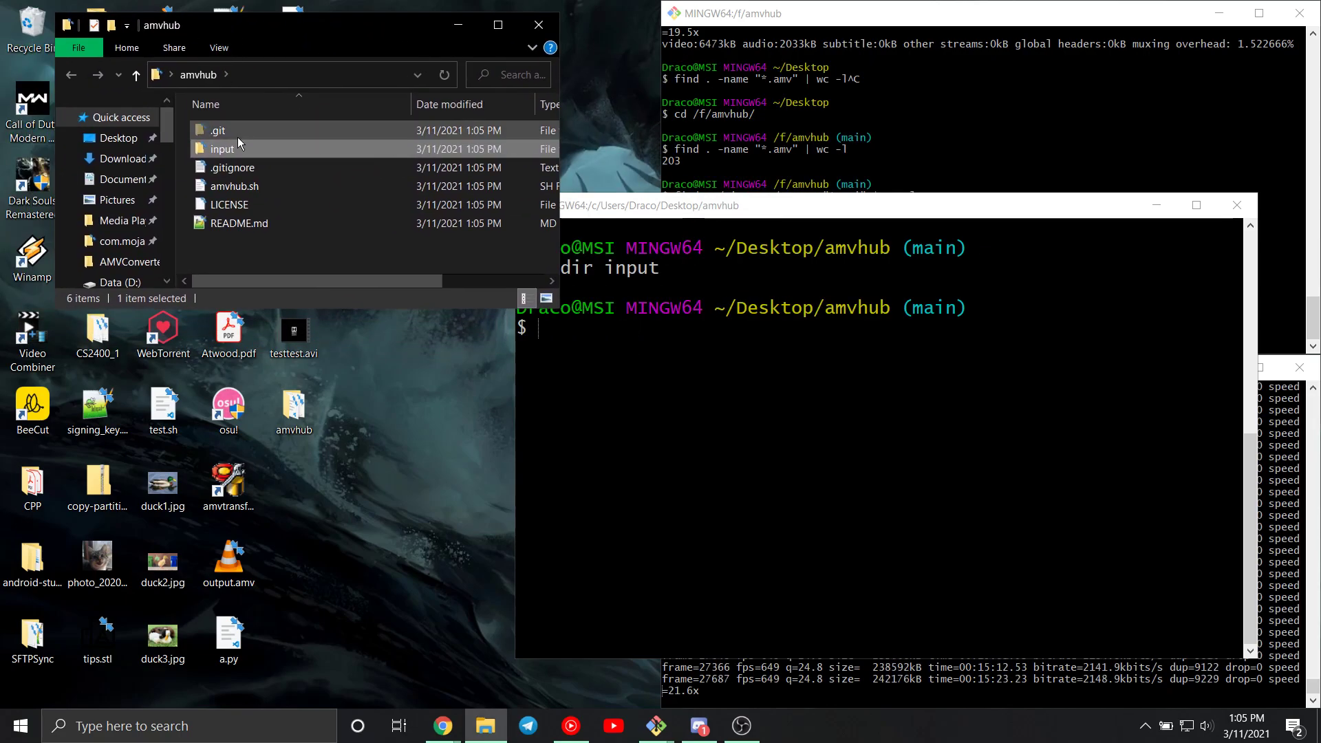
double_click(220, 148)
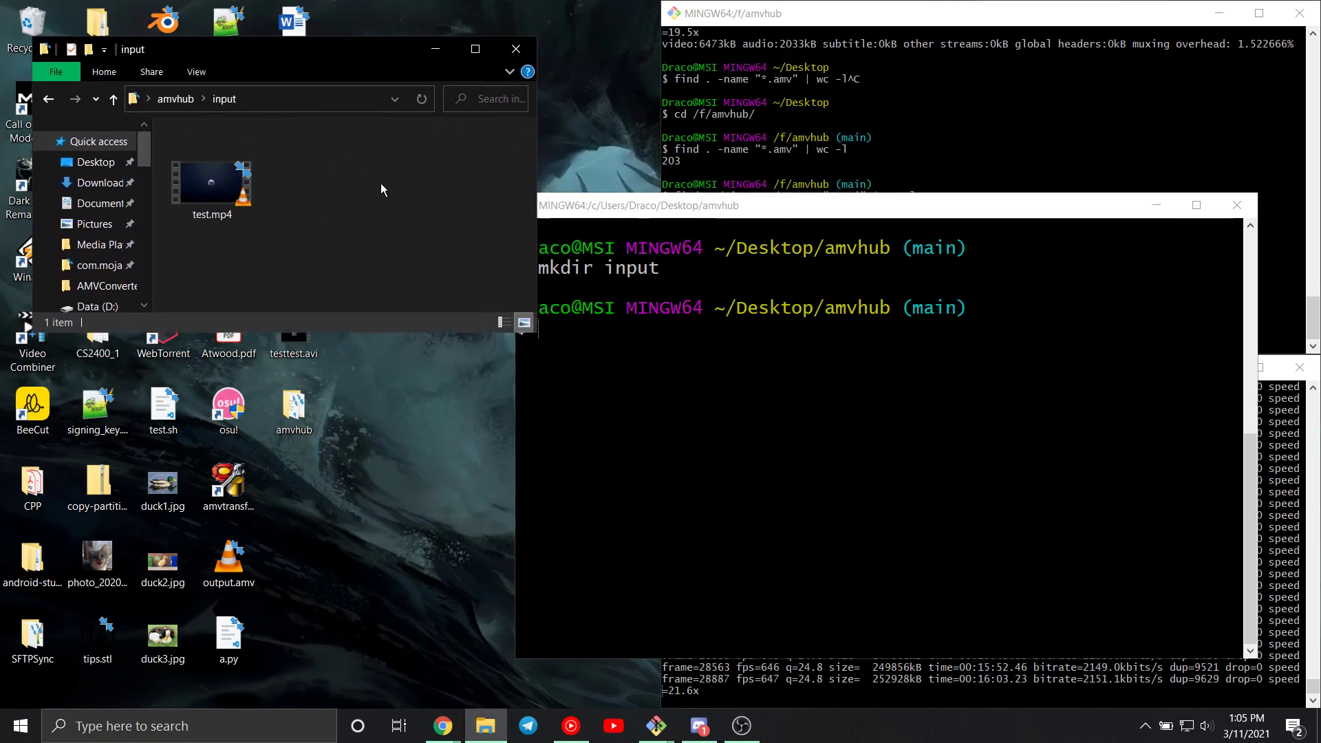
right_click(383, 189)
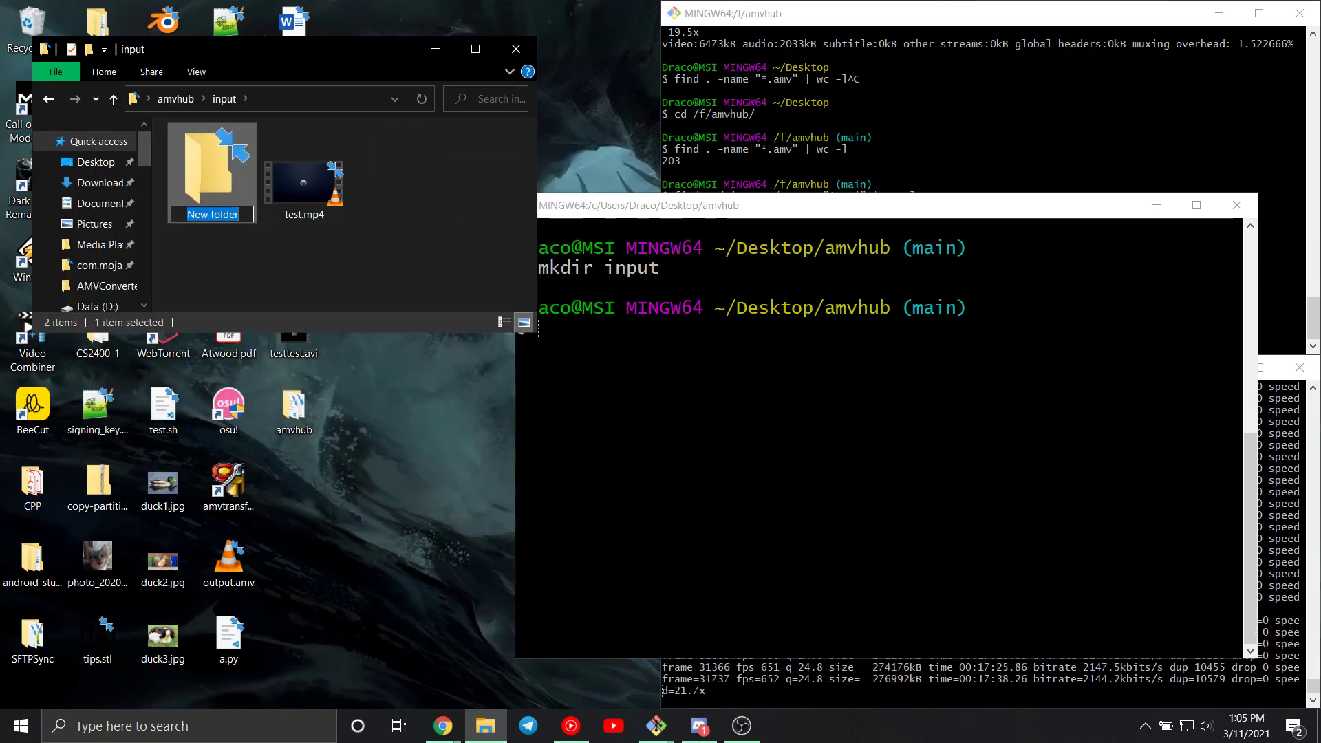
text(Album)
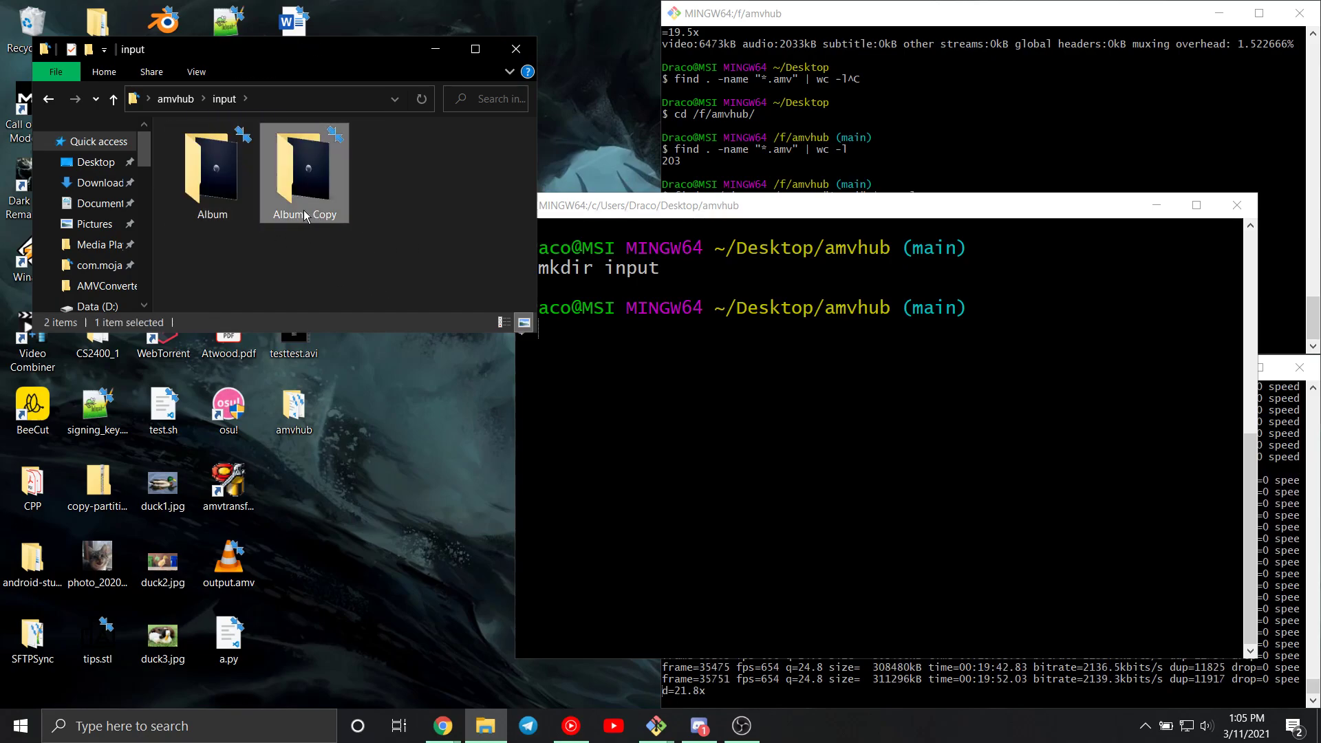
text(Season 1)
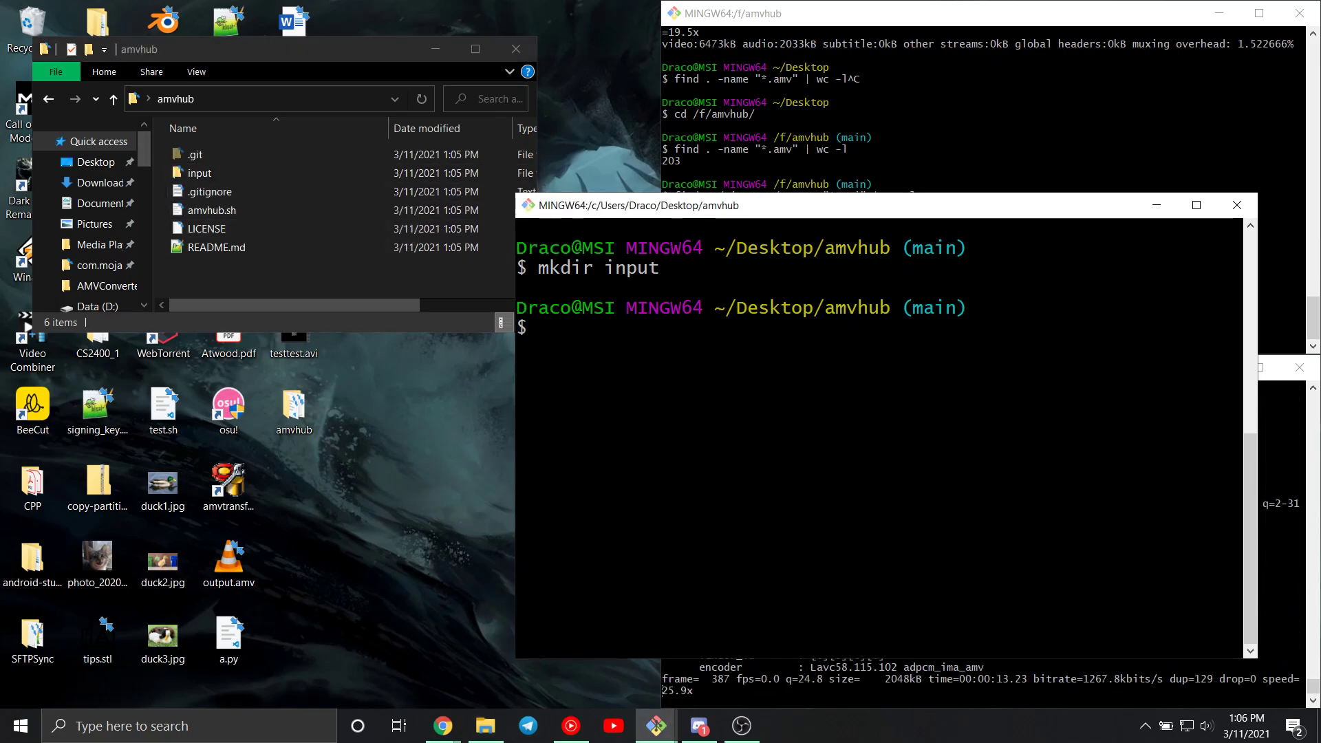
Run ./amvhub.sh to start converting the input videos to AMV.
text(./)
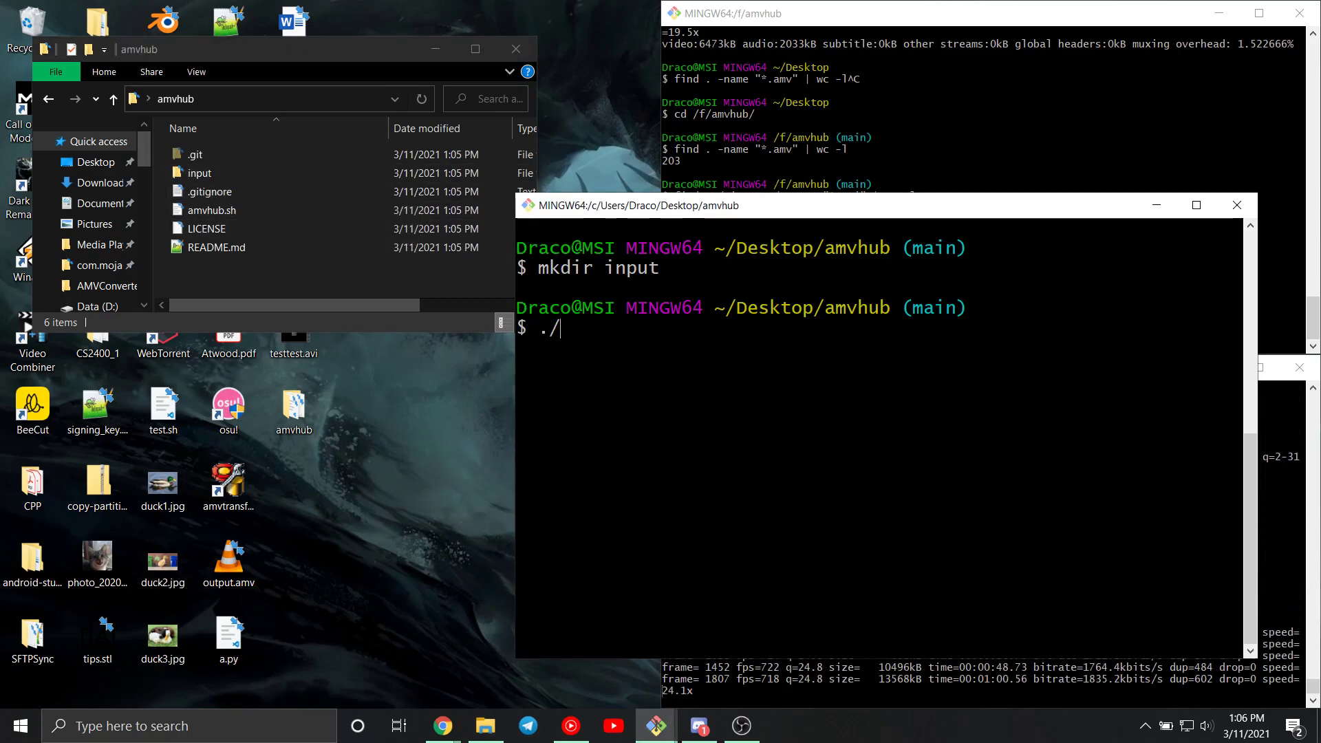
text(amvhub.sh)
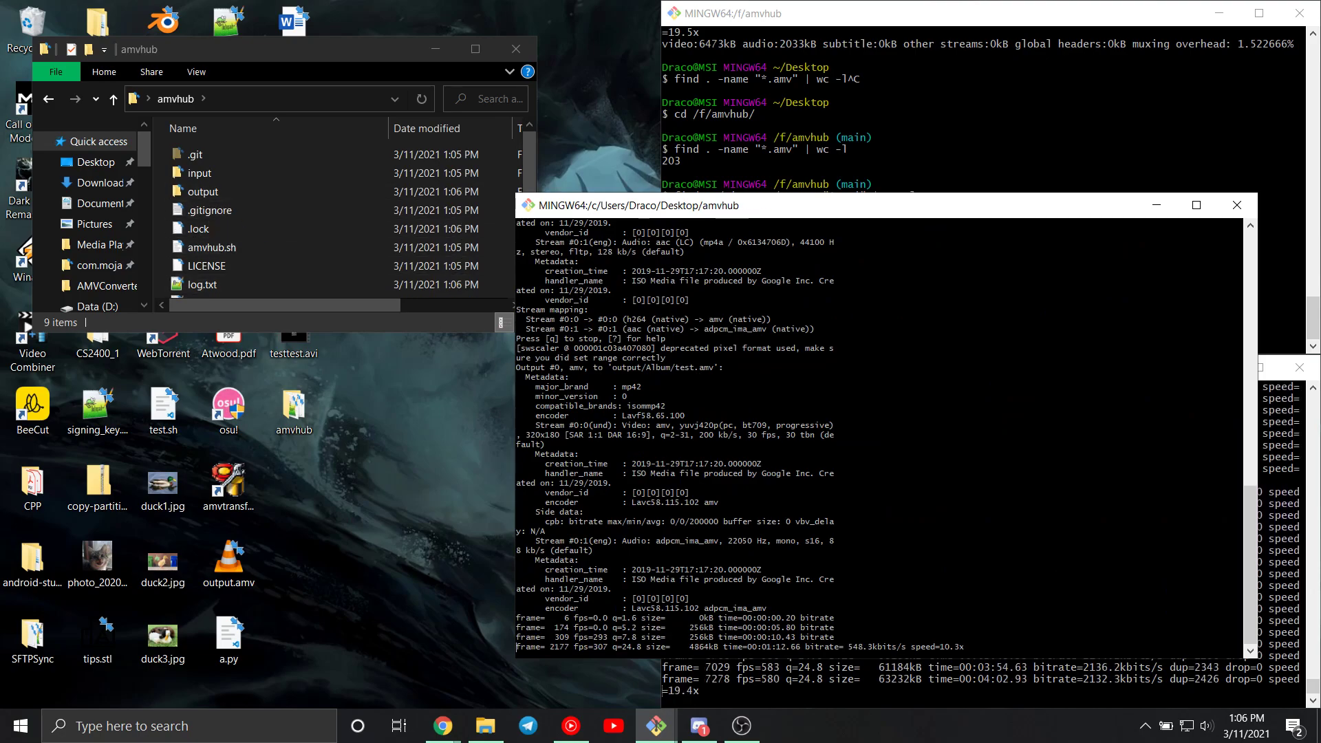
Open output, then Album, and play the converted test.amv in VLC.
double_click(202, 191)
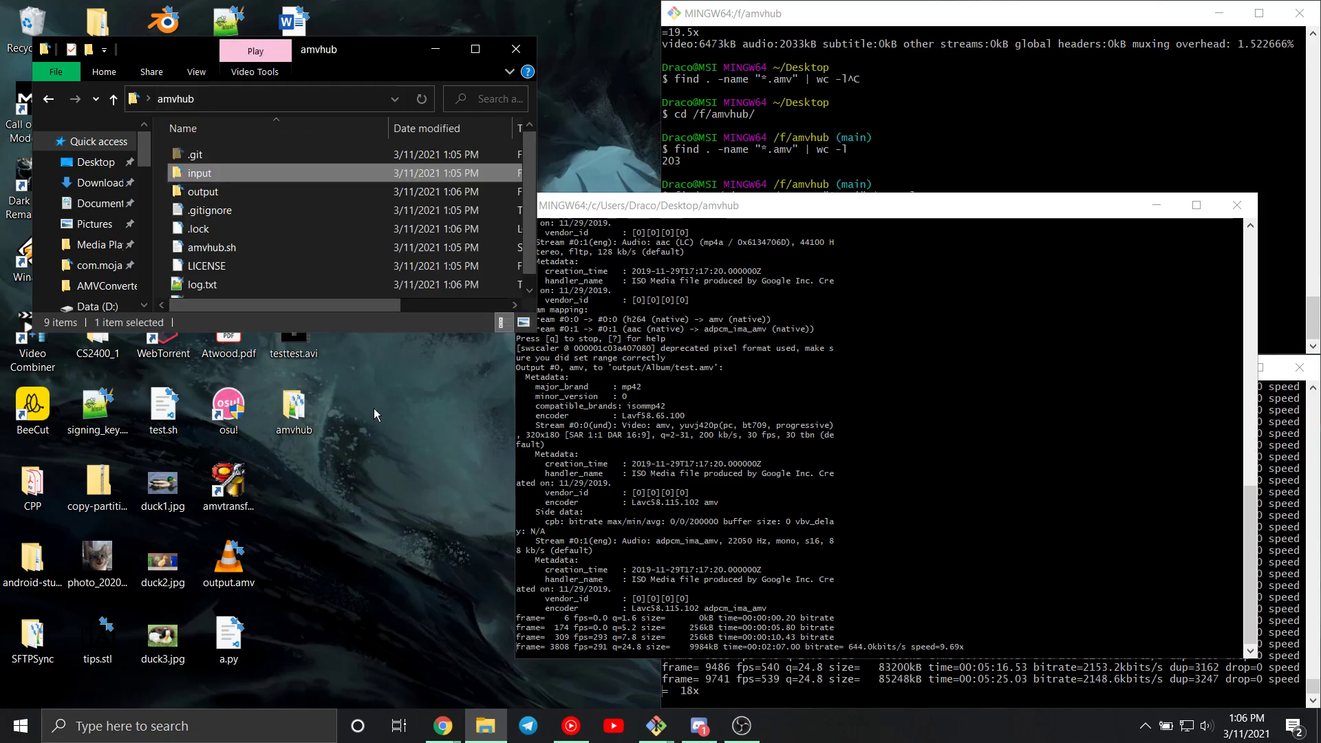
double_click(202, 192)
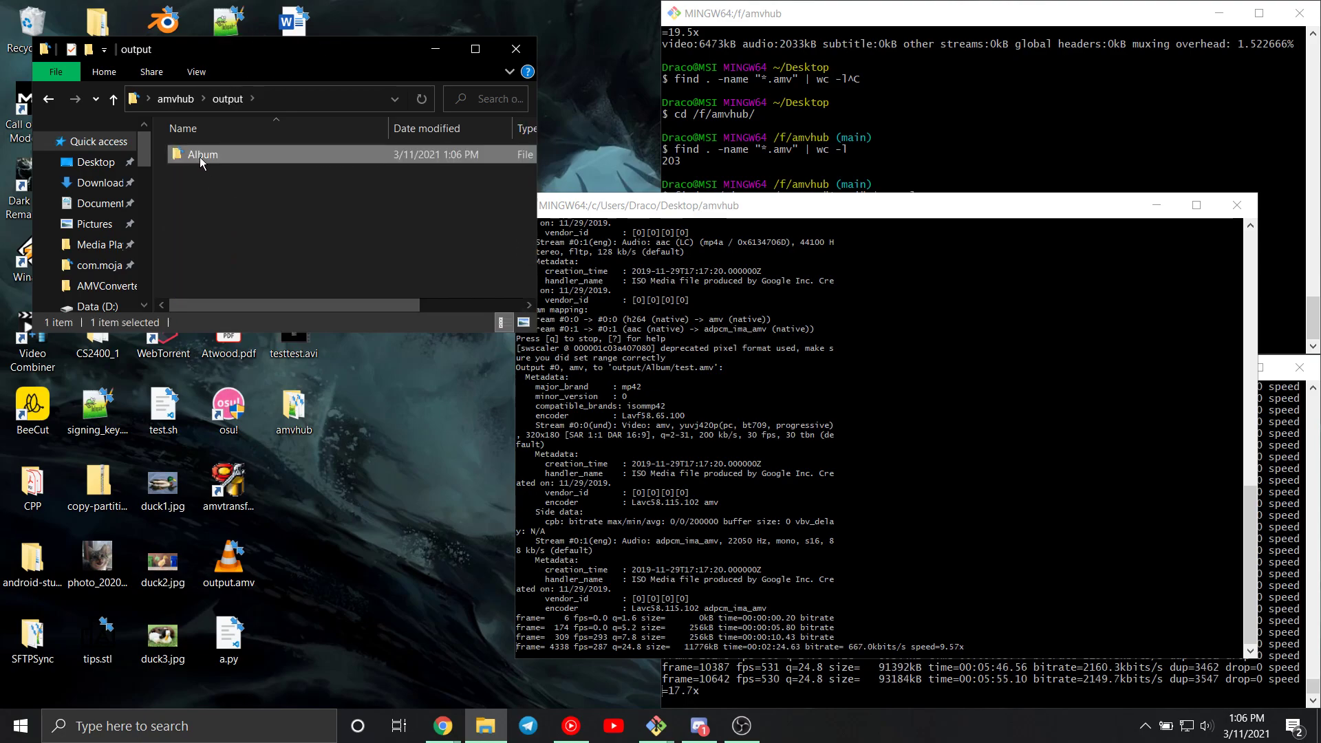
double_click(202, 154)
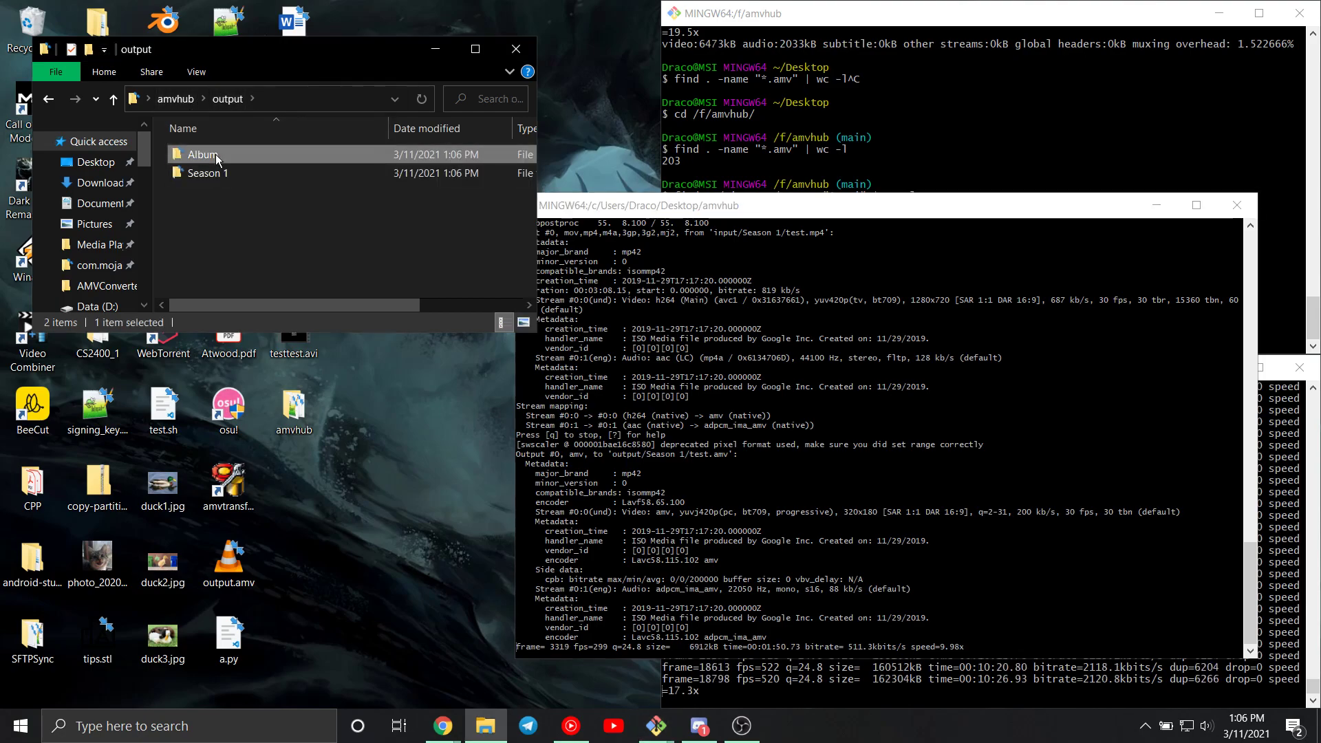
double_click(201, 154)
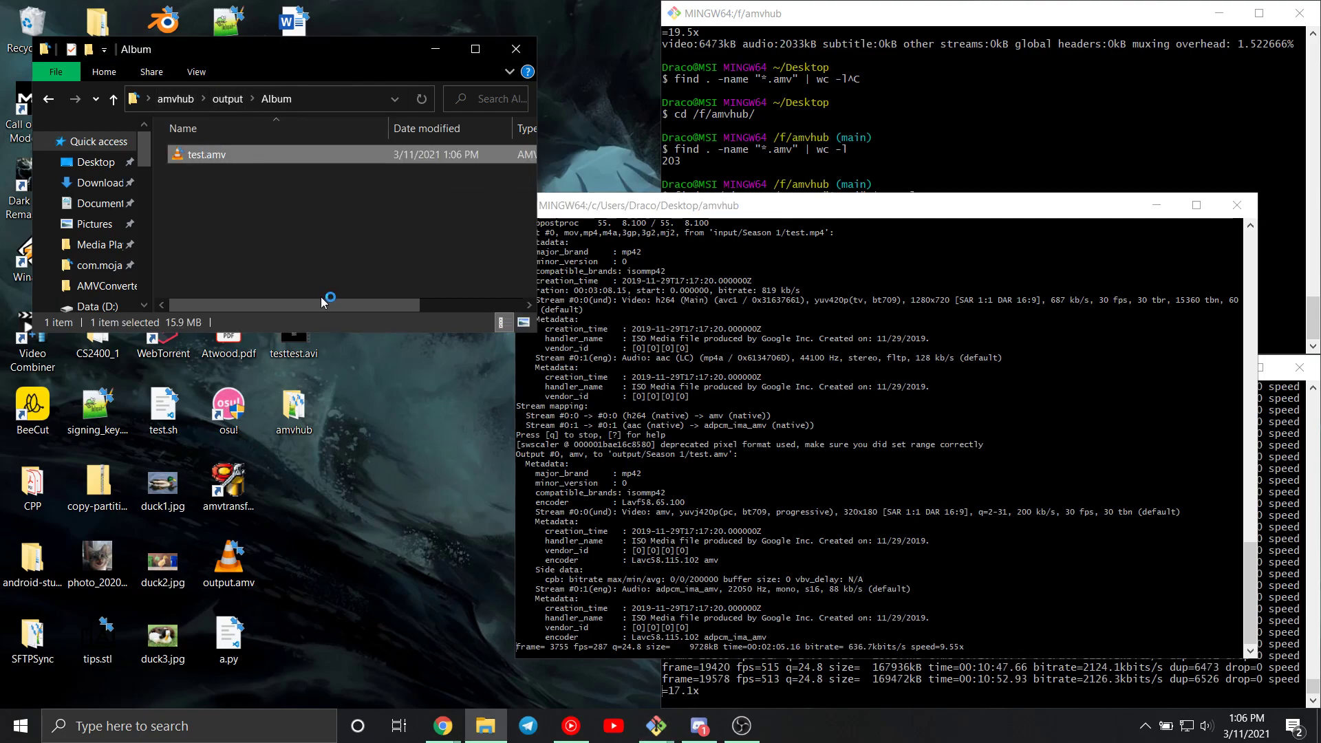
double_click(206, 154)
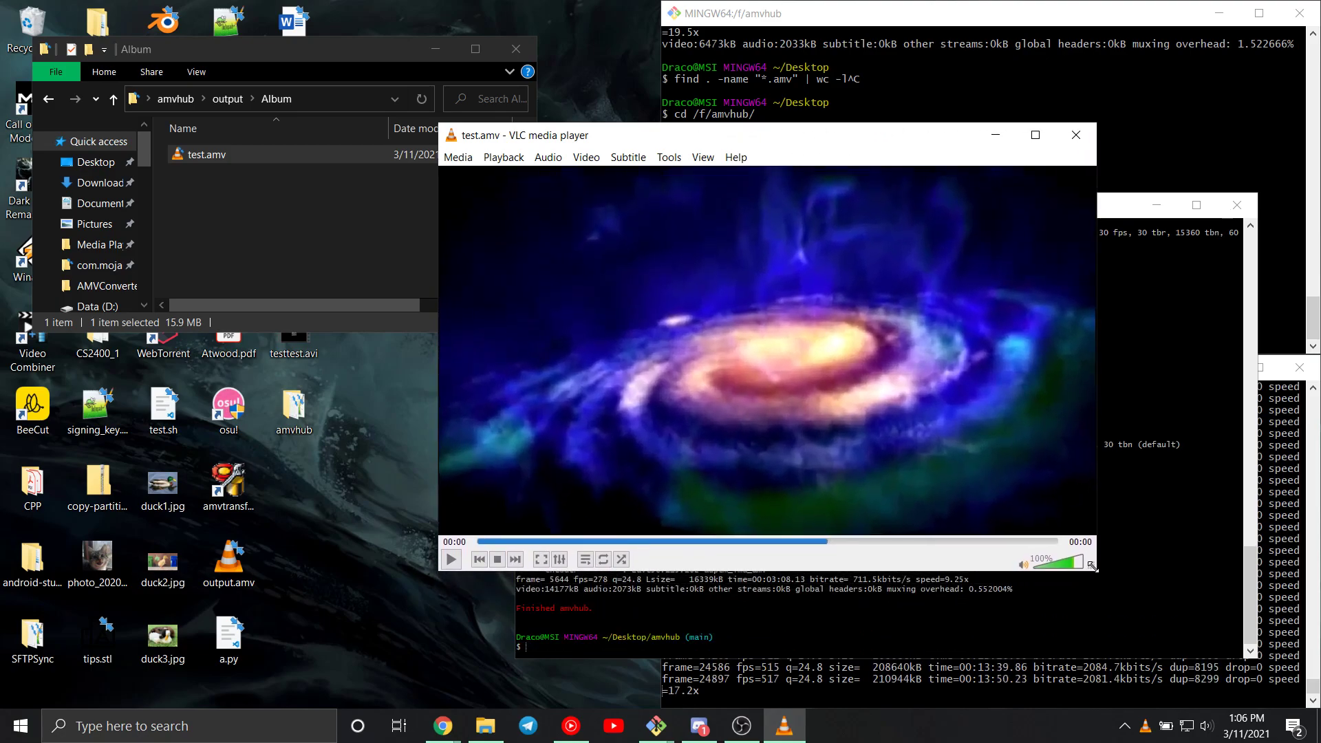
mouse_move(880, 298)
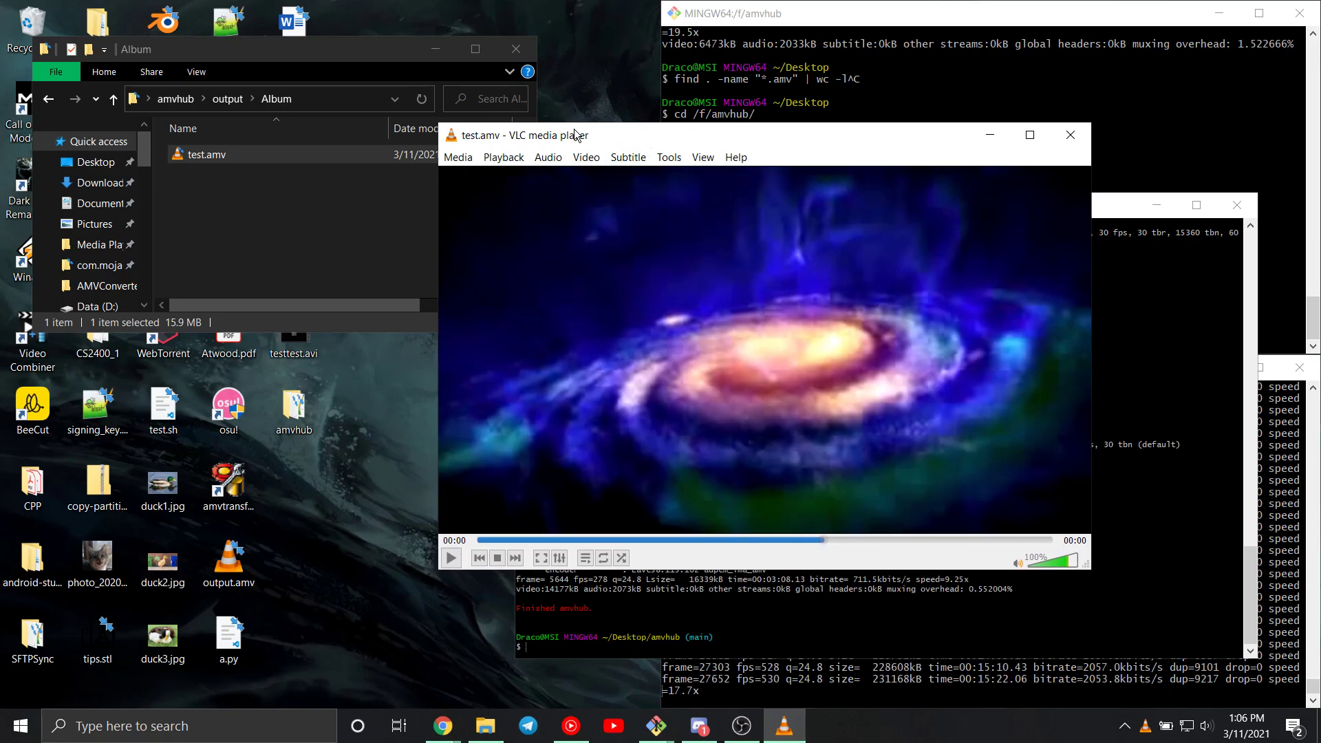
Shrink the VLC window slightly while test.amv plays, then close the player.
drag(573, 135, 578, 138)
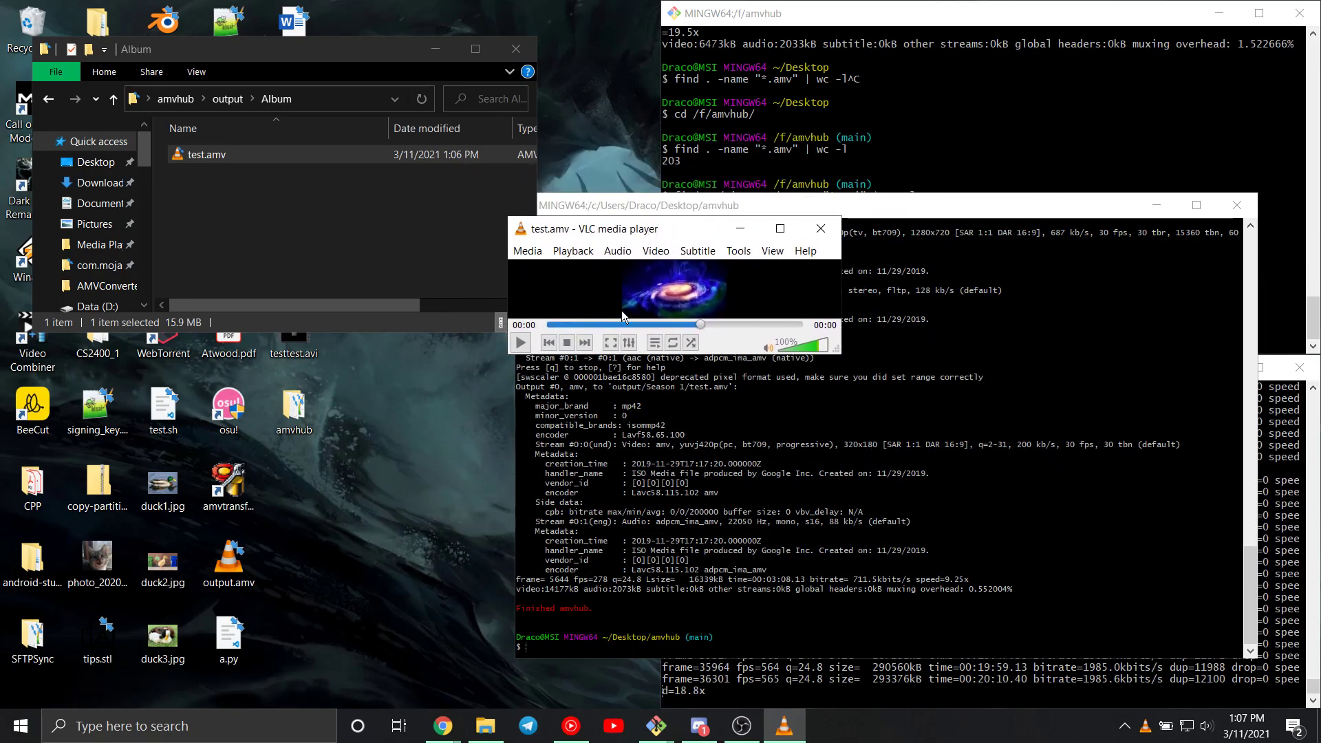
click(520, 342)
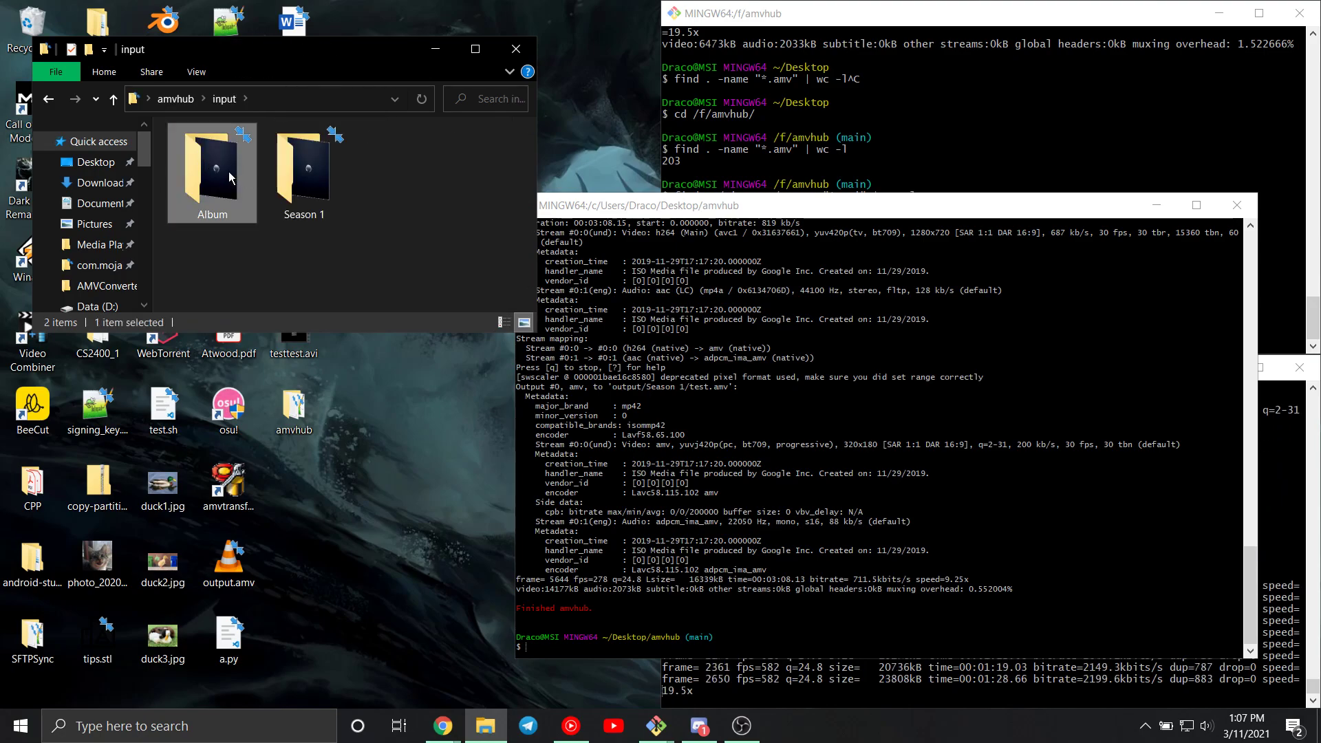
Browse input/Album and output, then return to amvhub and open log.txt.
double_click(211, 172)
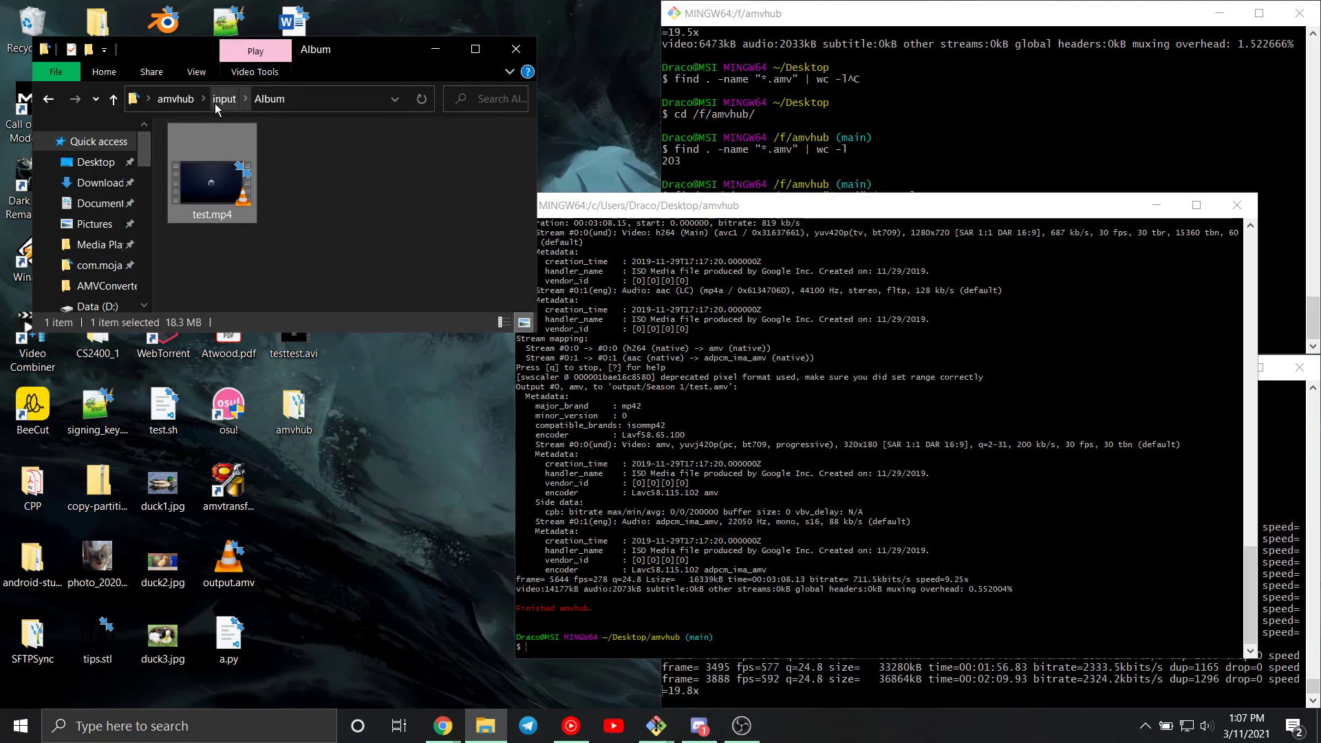
click(174, 98)
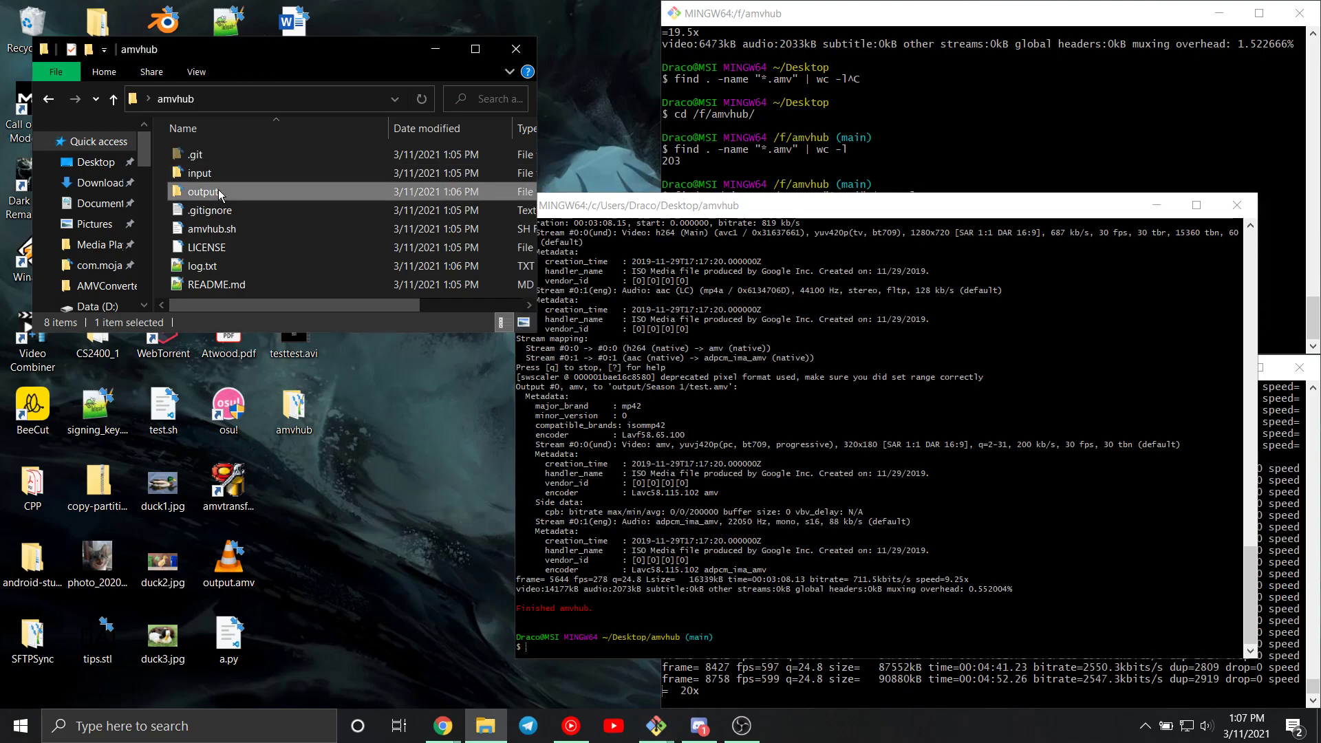
double_click(202, 191)
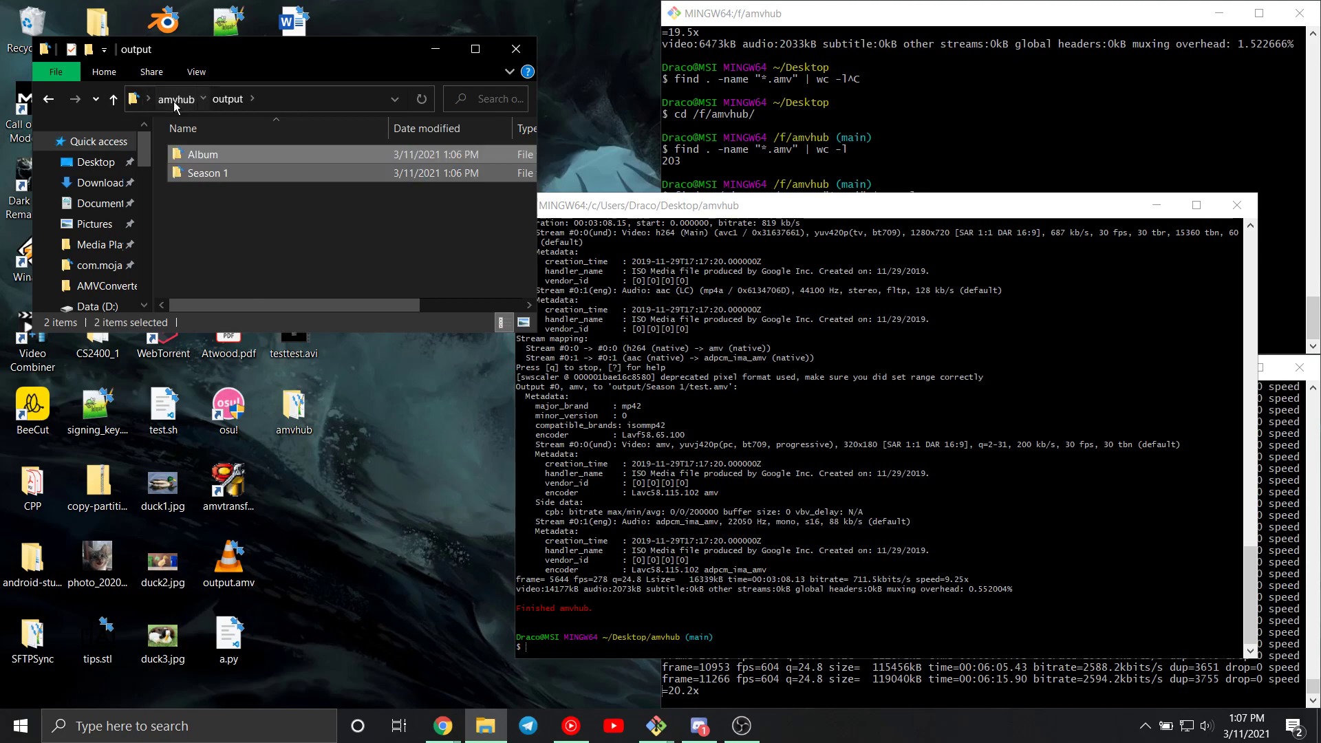
click(177, 98)
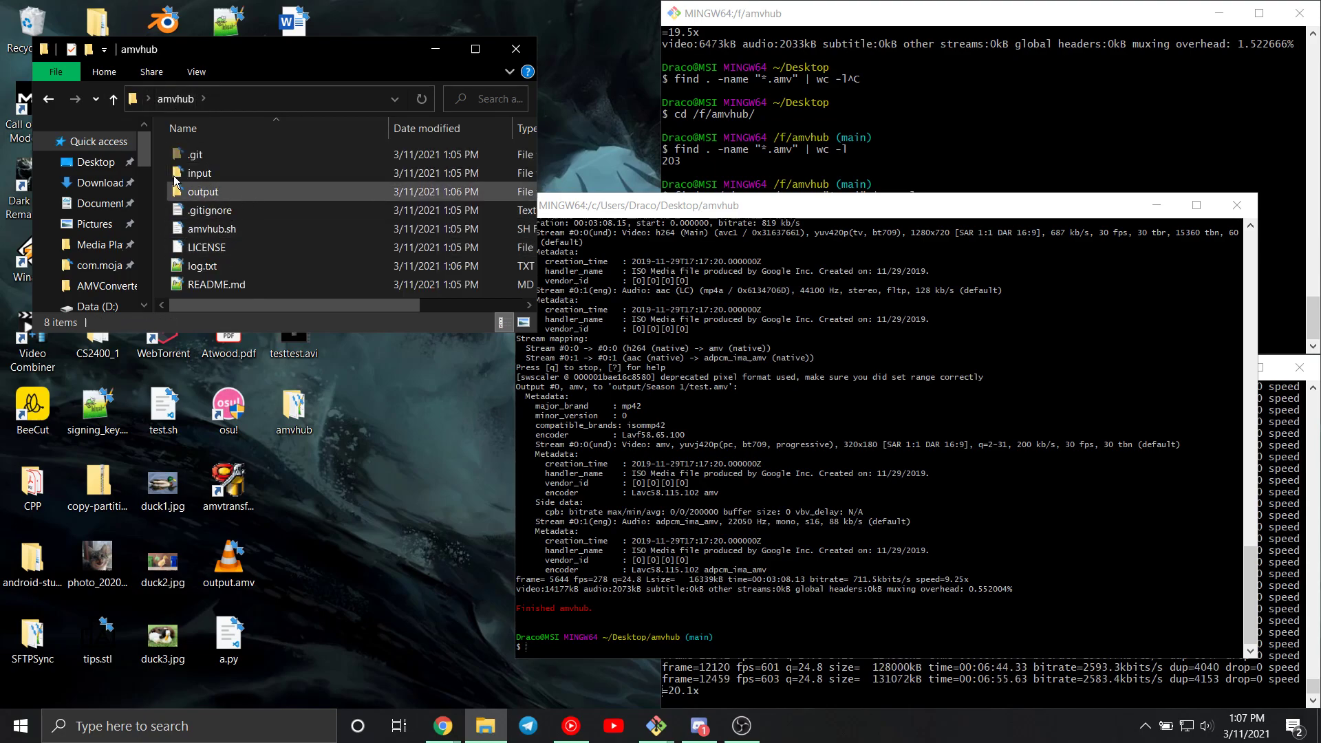
click(202, 265)
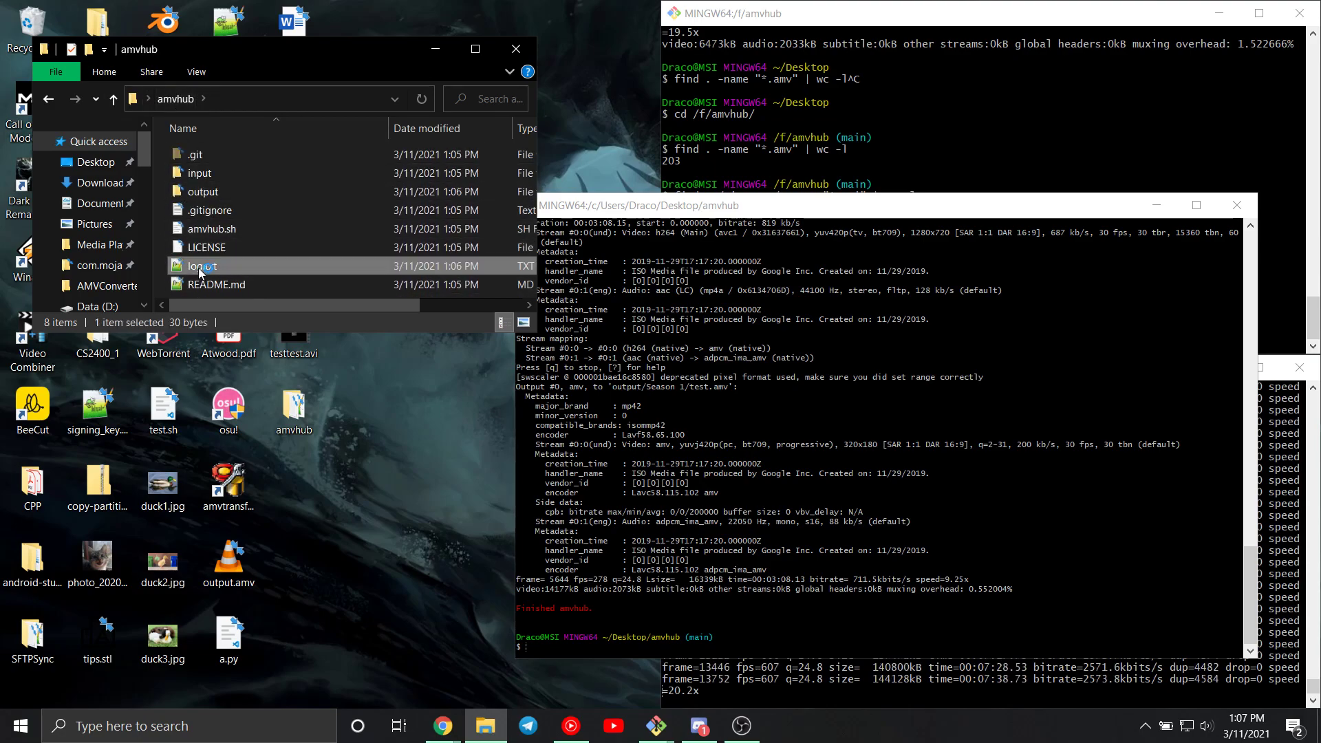
double_click(201, 266)
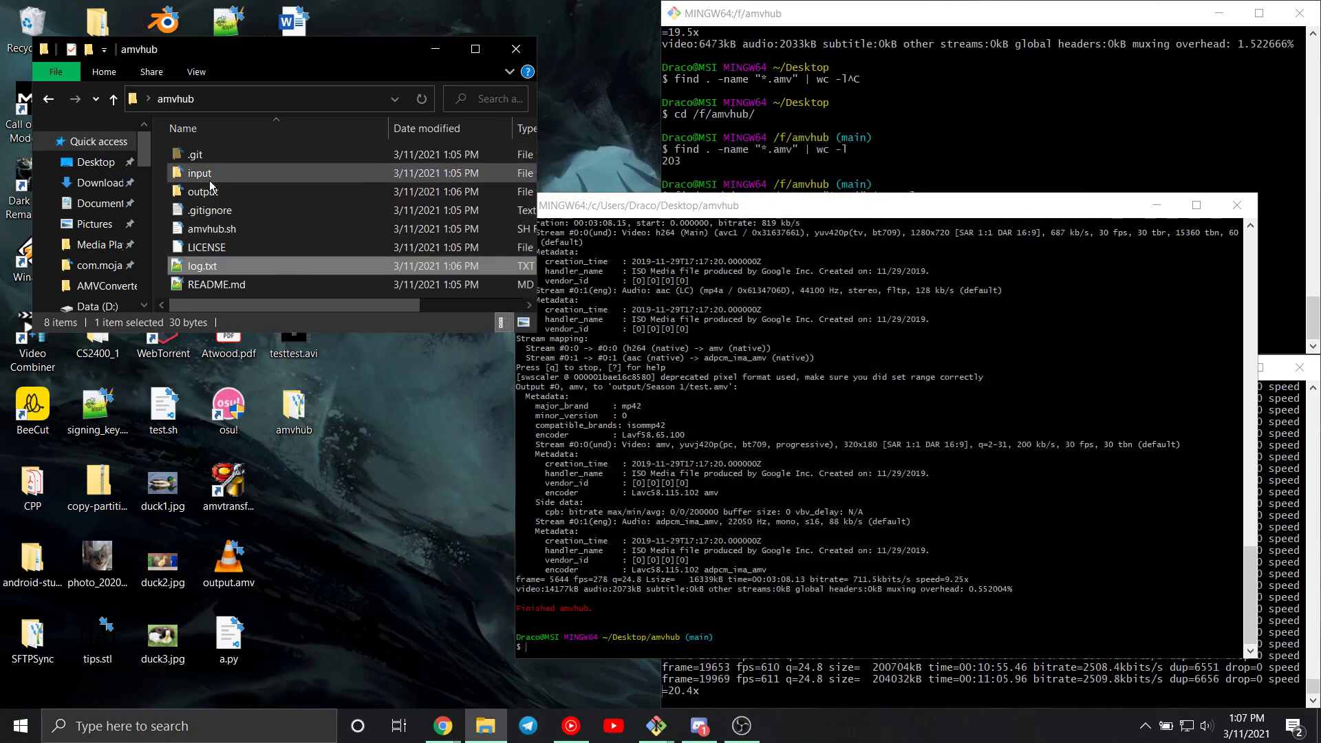
Open amvhub.sh in VS Code and highlight its FORMAT, FPS and WIDTH values.
right_click(212, 228)
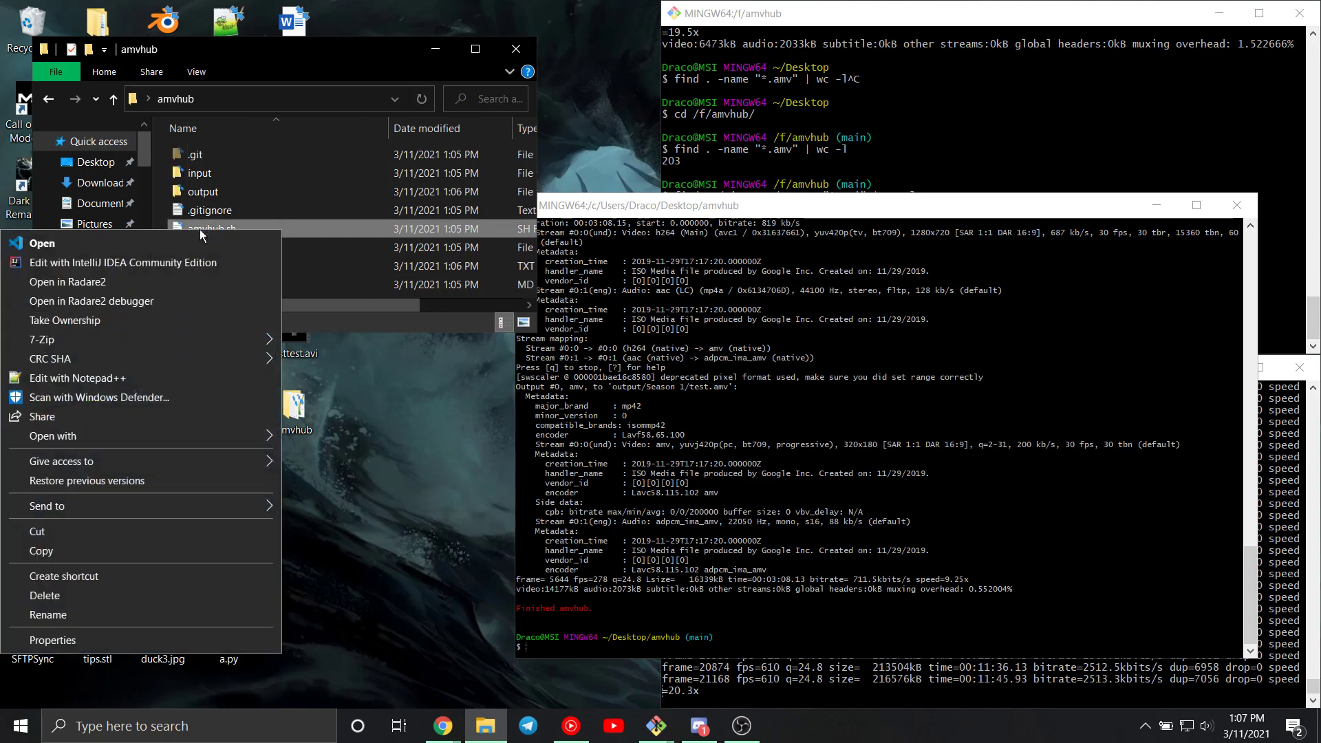
click(388, 378)
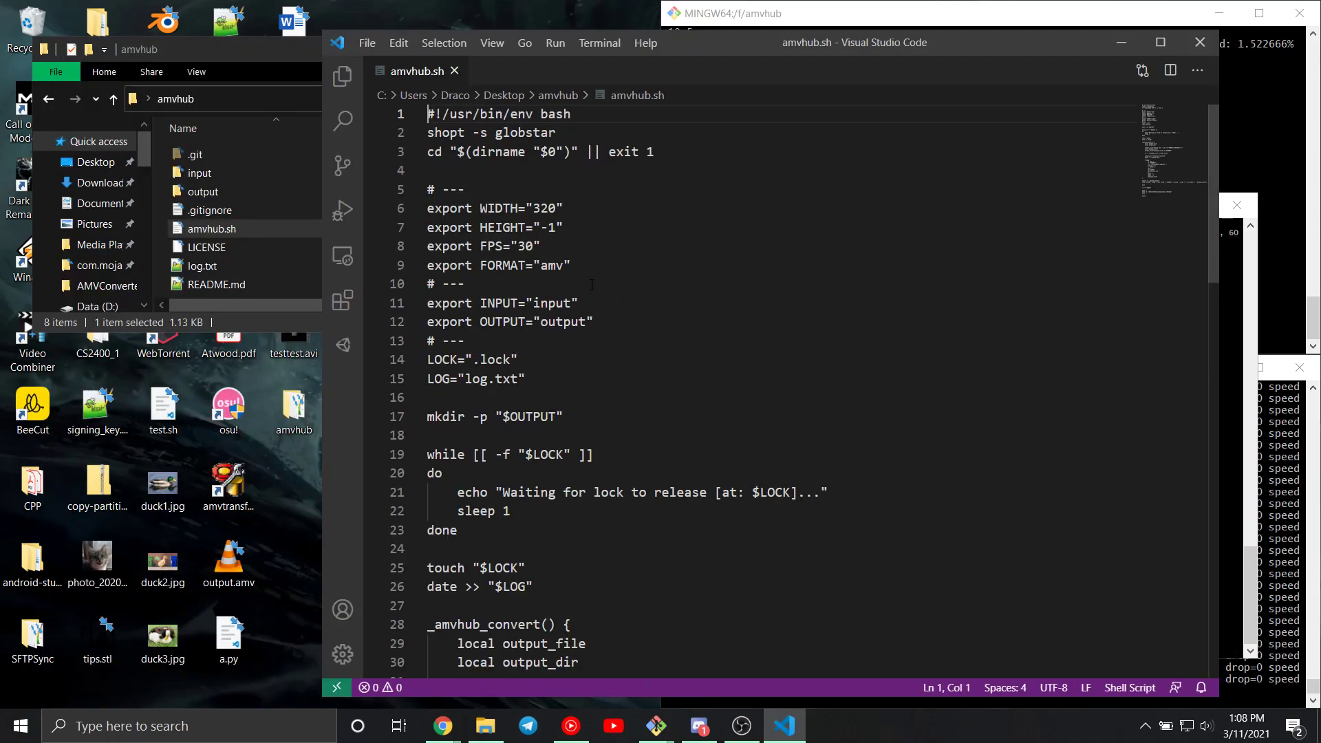
double_click(551, 265)
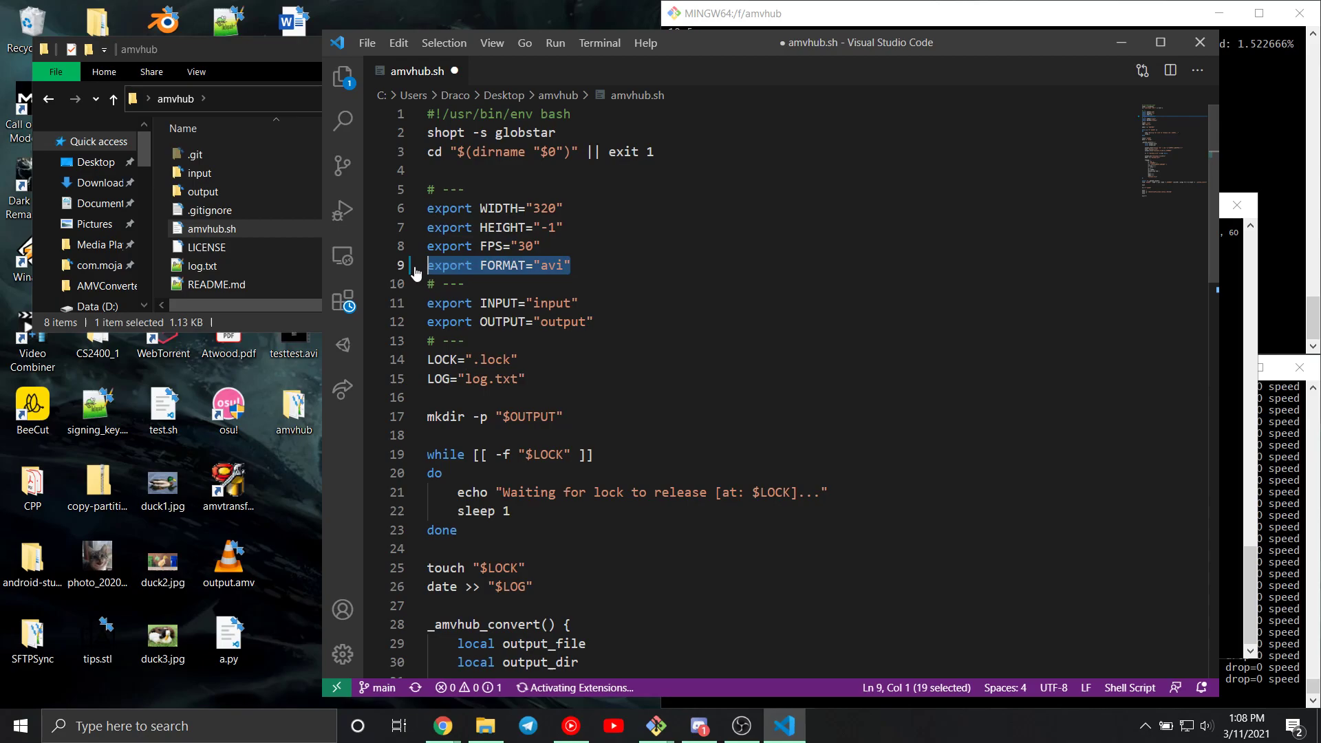
double_click(551, 265)
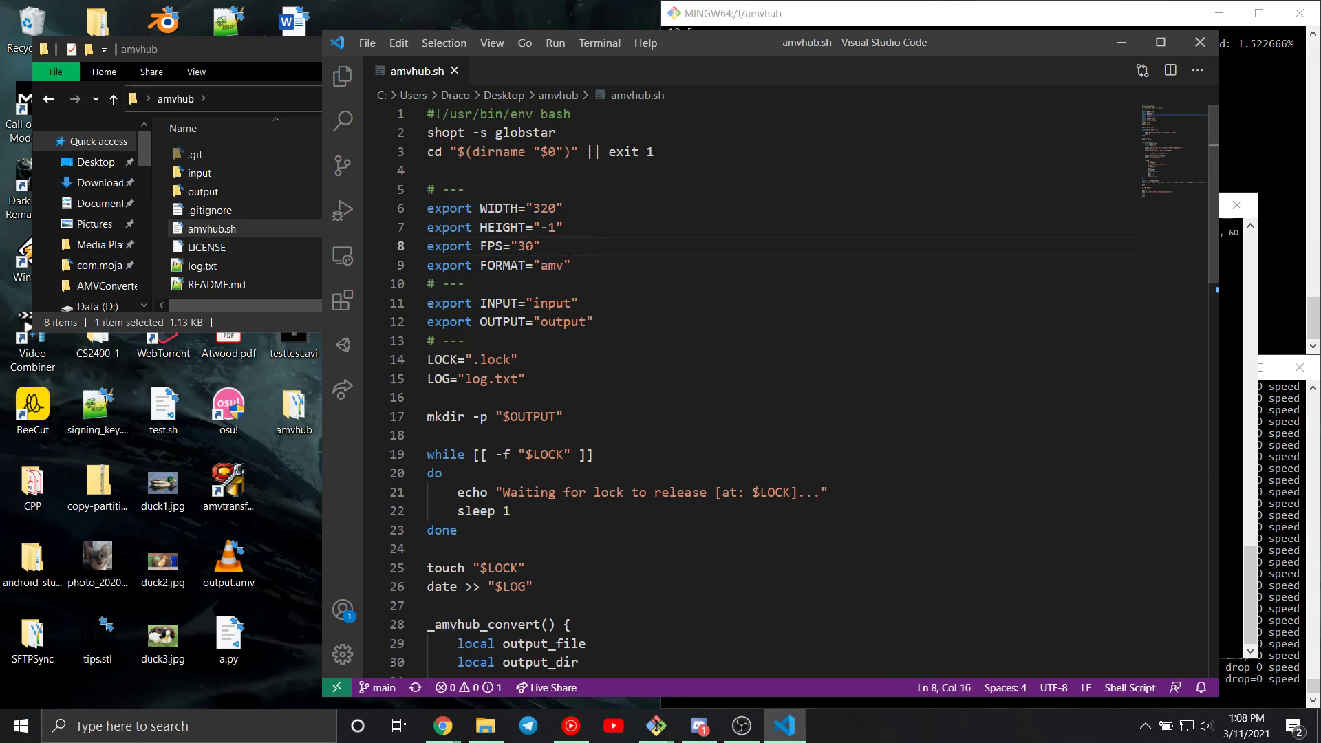
double_click(525, 246)
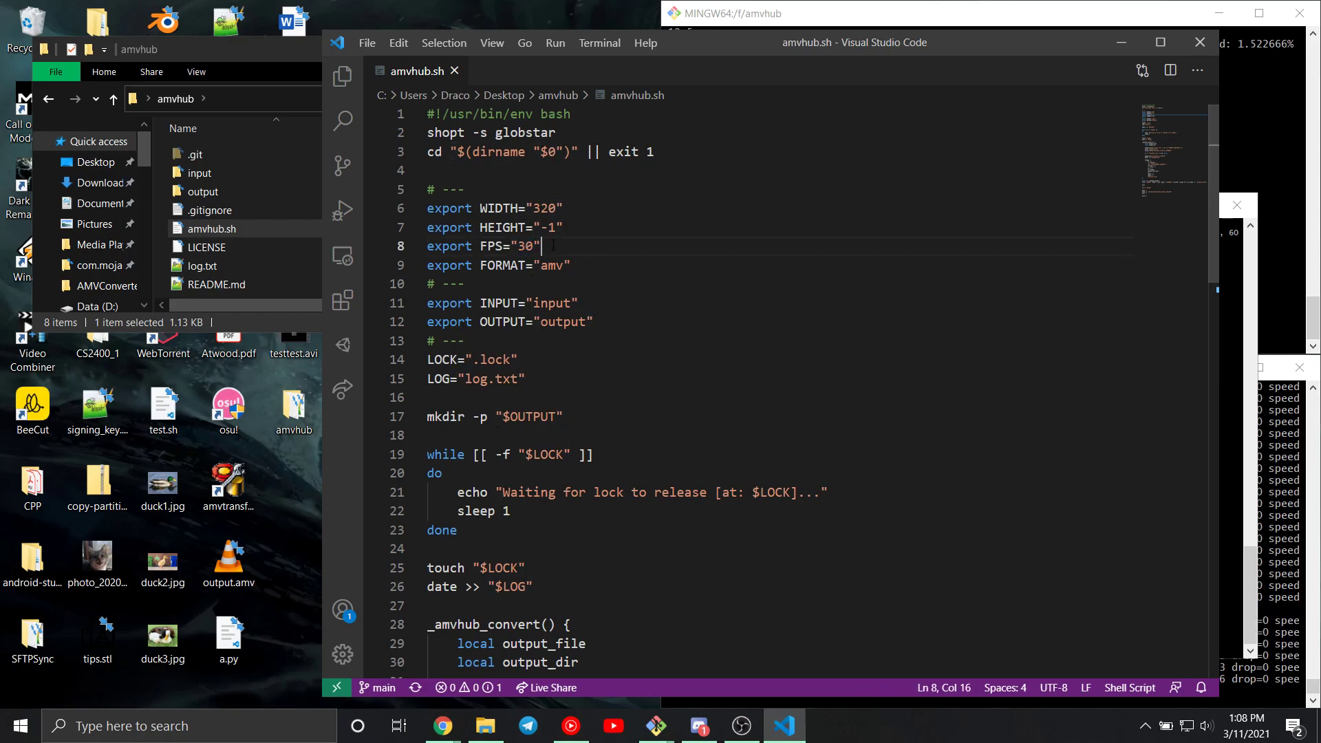
click(588, 209)
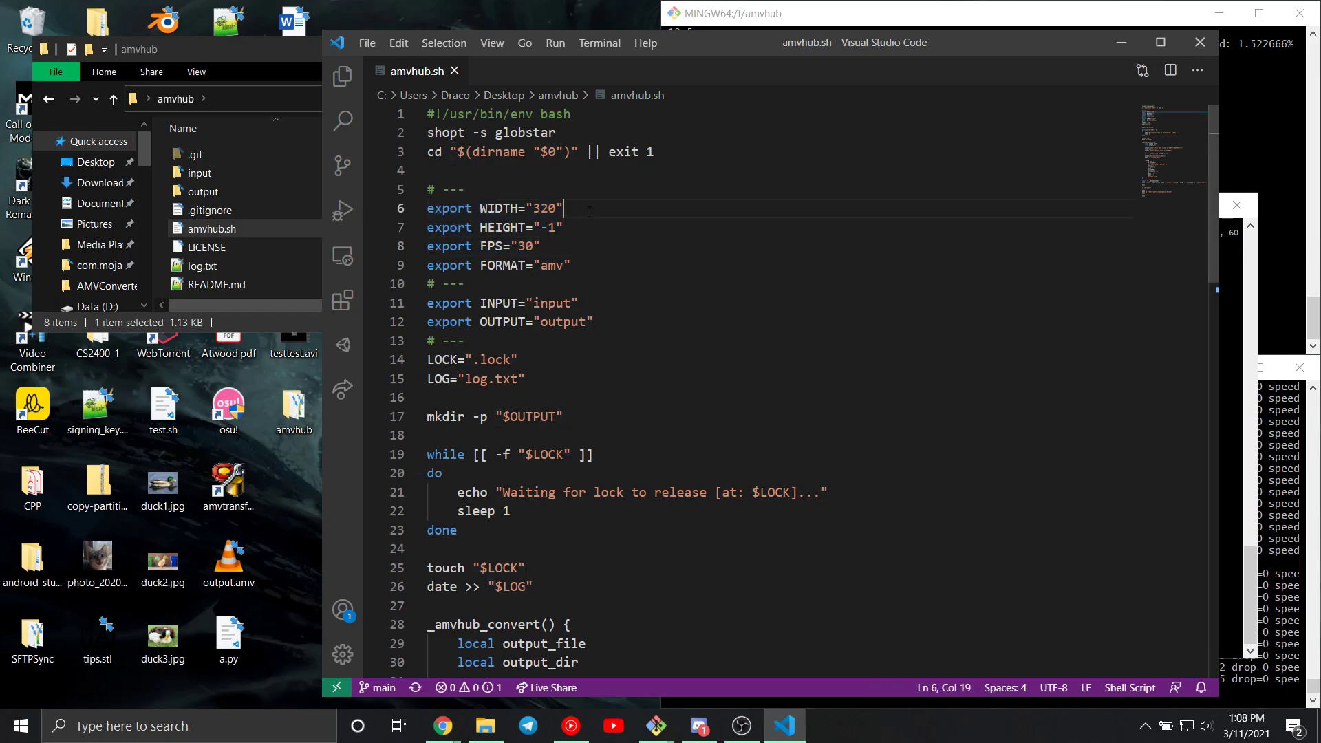
drag(562, 208, 427, 208)
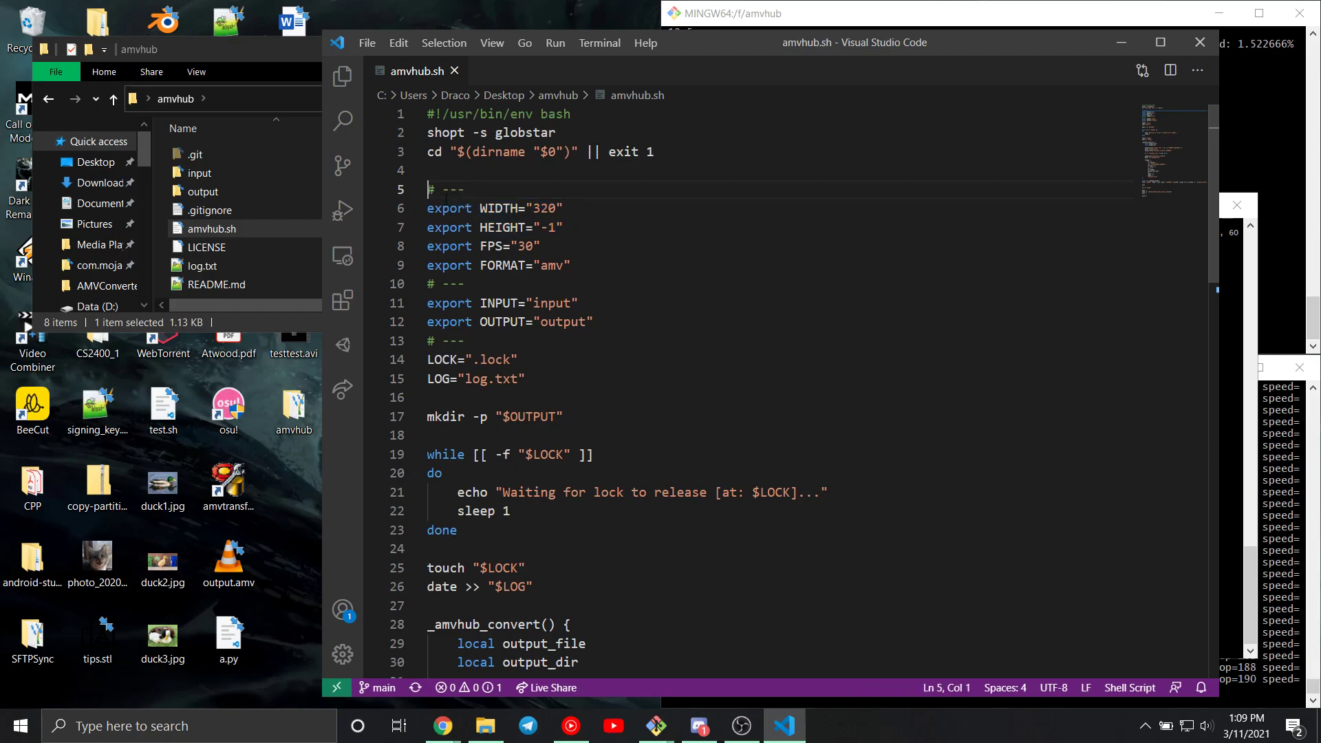
drag(427, 170, 562, 226)
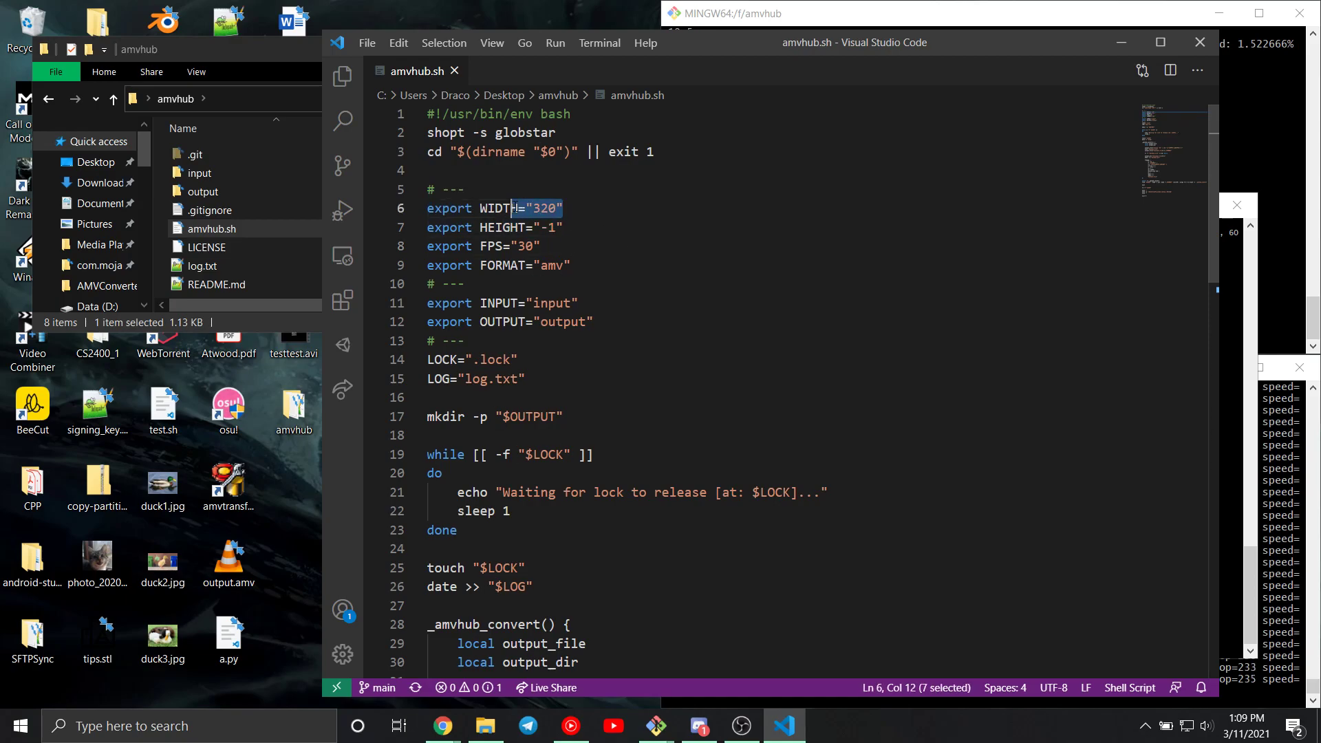
click(564, 207)
text(../)
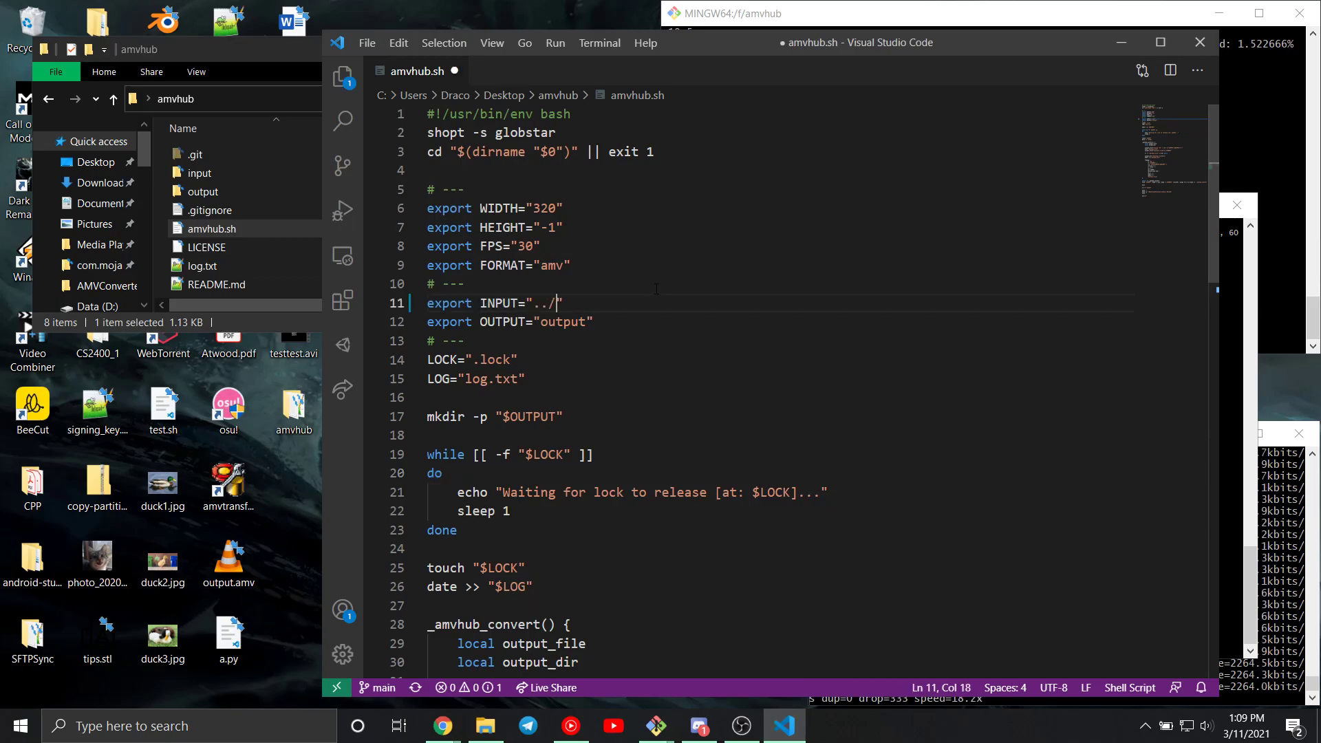
text(Simpsons)
text(input)
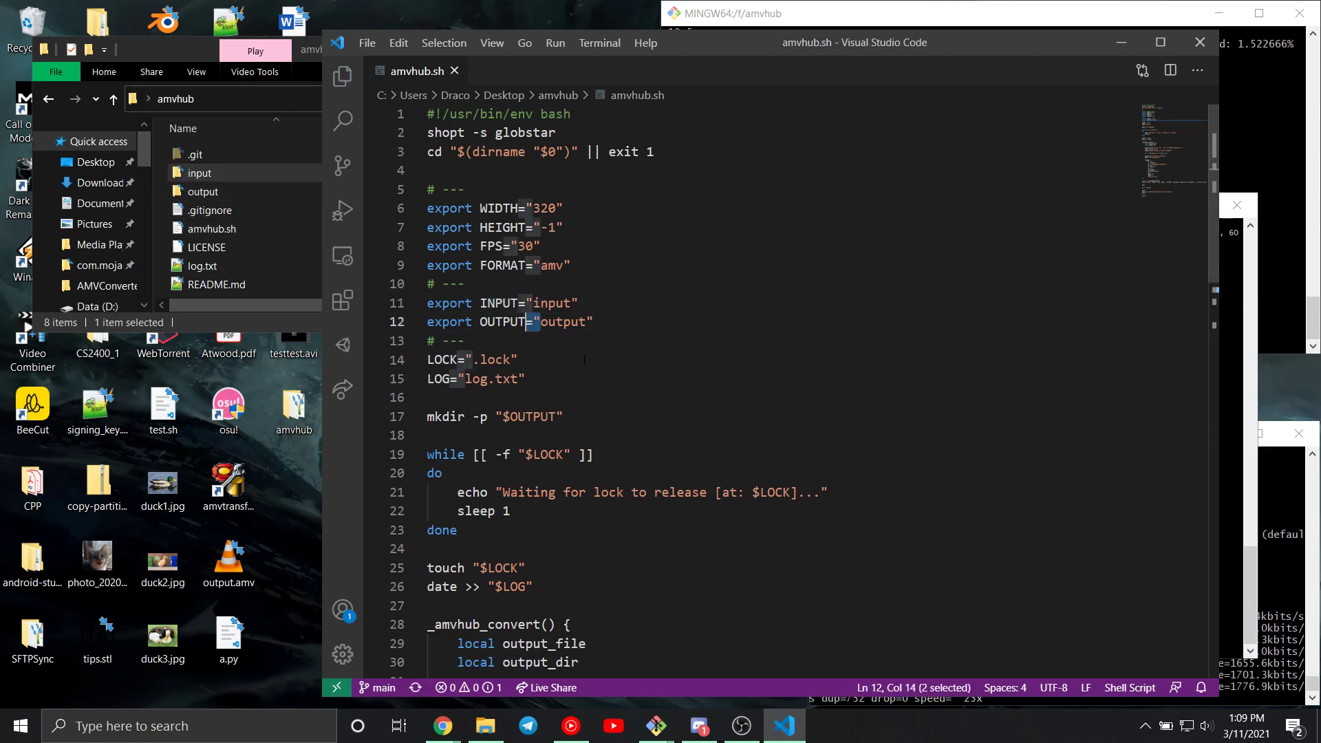
double_click(562, 322)
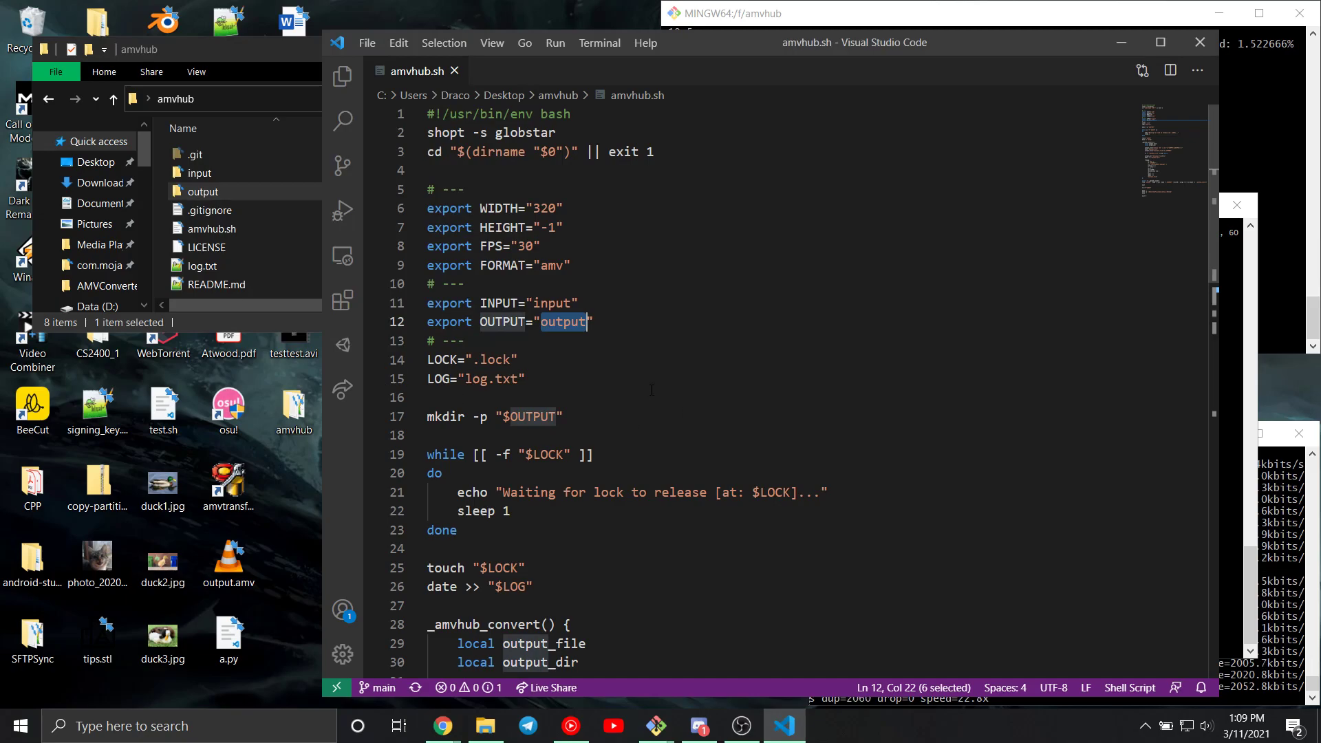
scroll(down, 3)
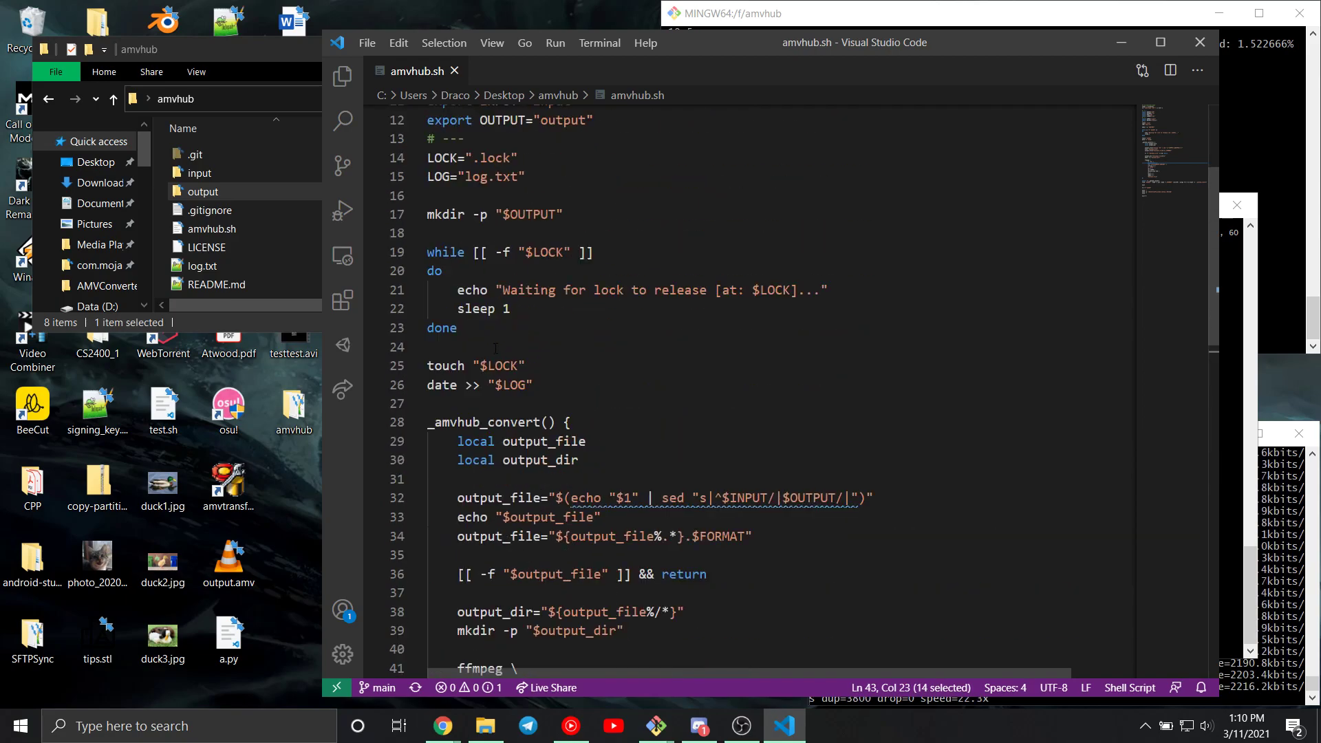
scroll(down, 3)
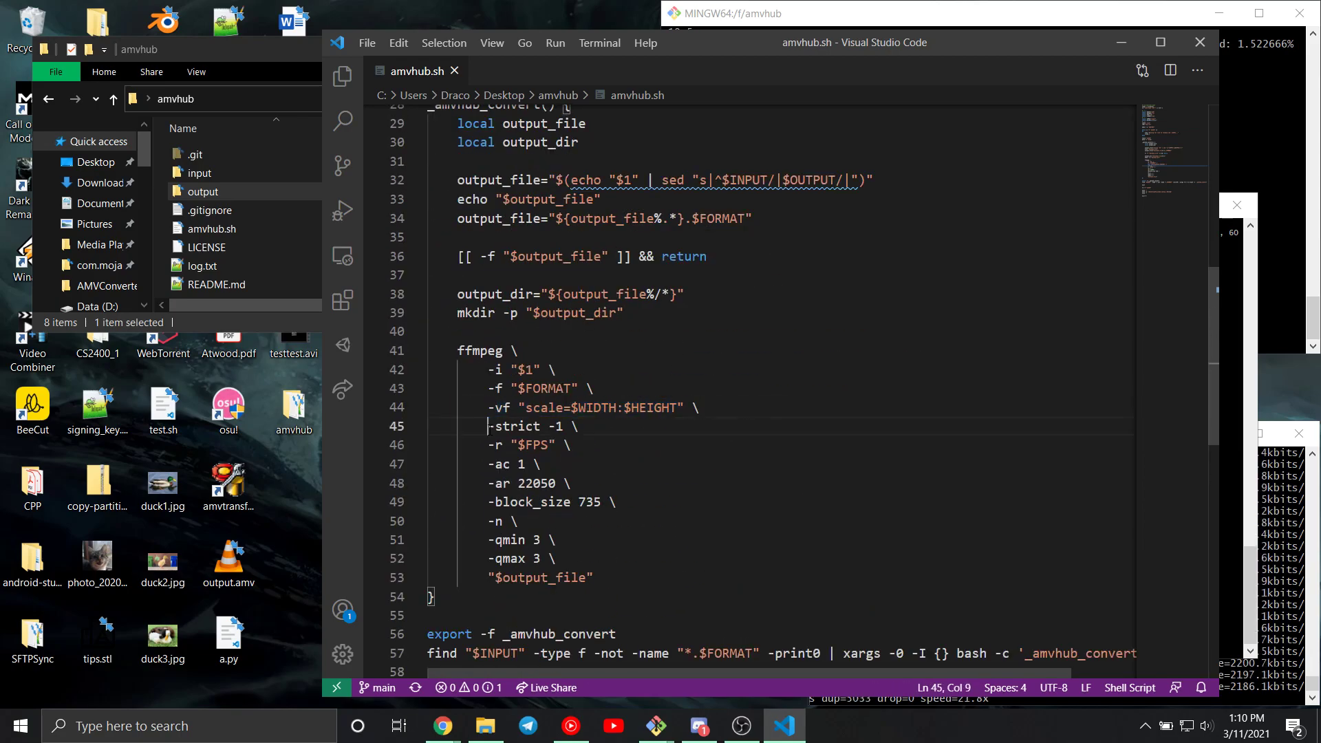
drag(488, 425, 576, 425)
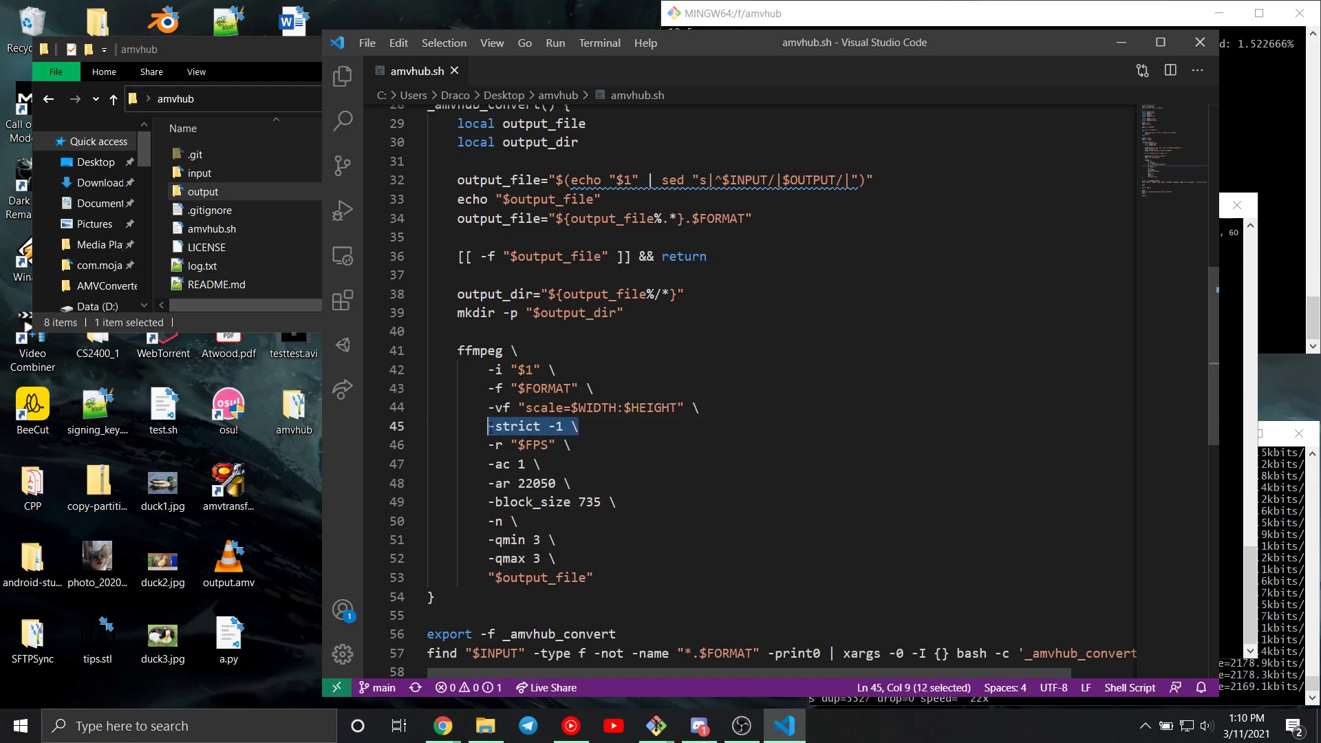
click(537, 426)
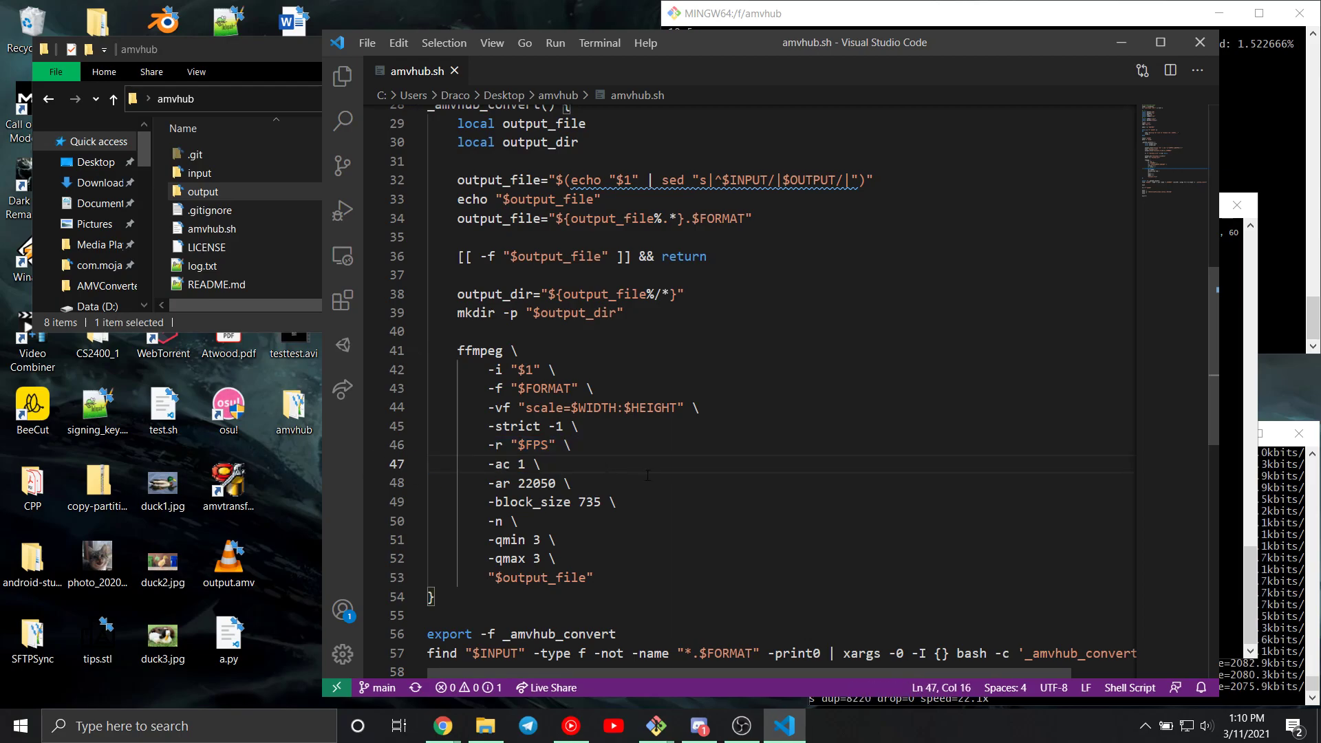
double_click(503, 463)
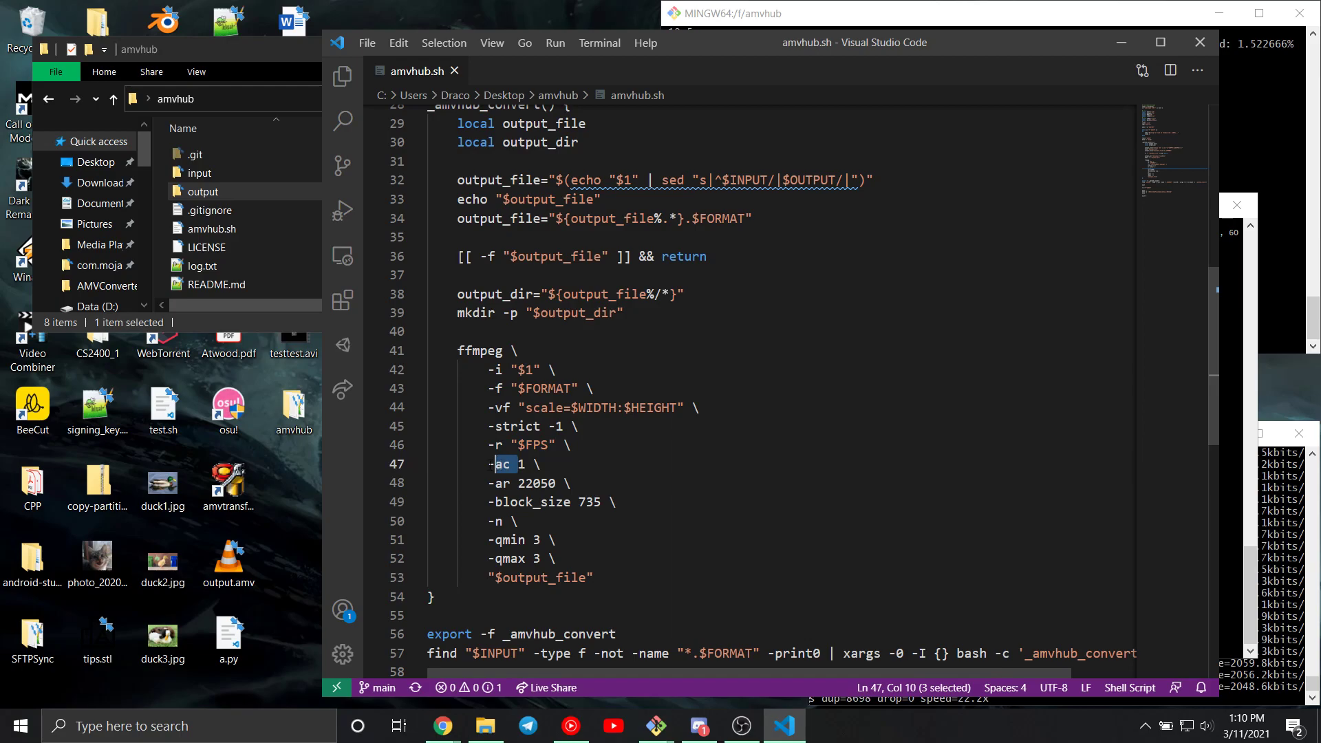
click(518, 464)
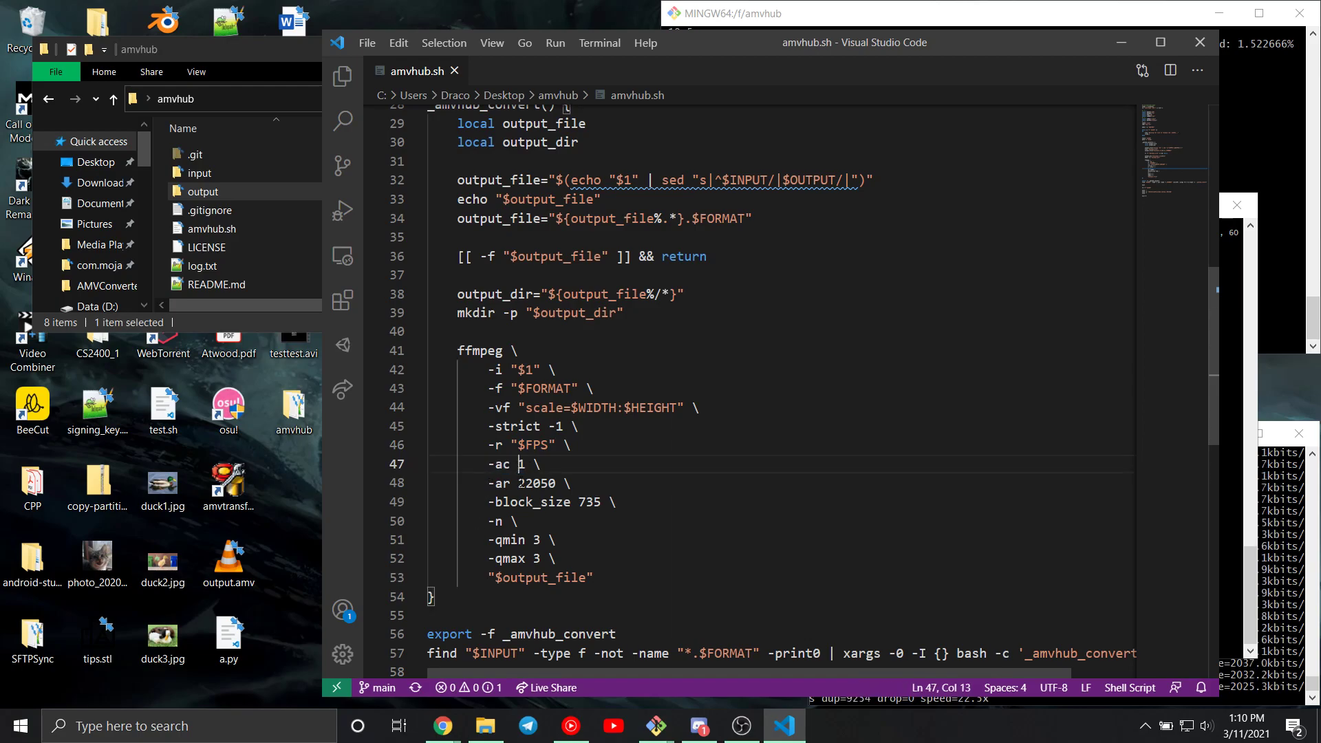
click(619, 483)
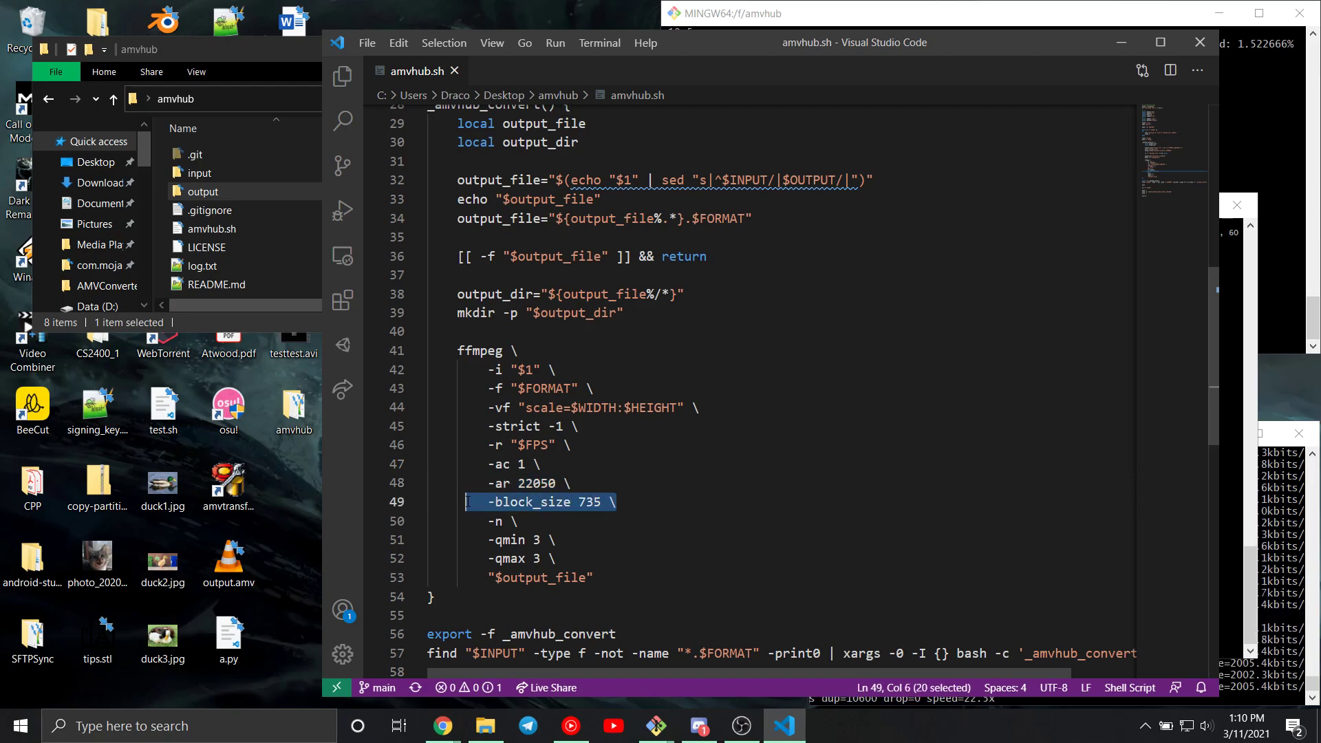
click(624, 501)
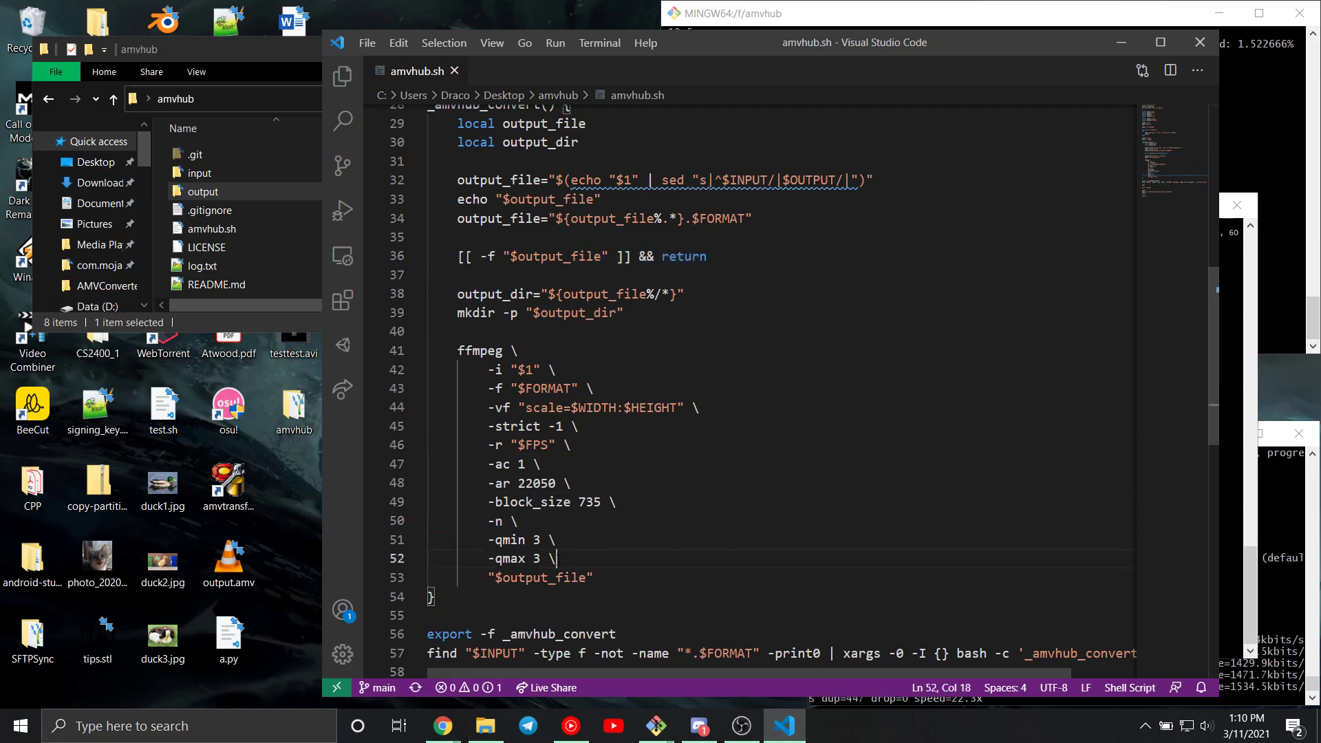
double_click(510, 539)
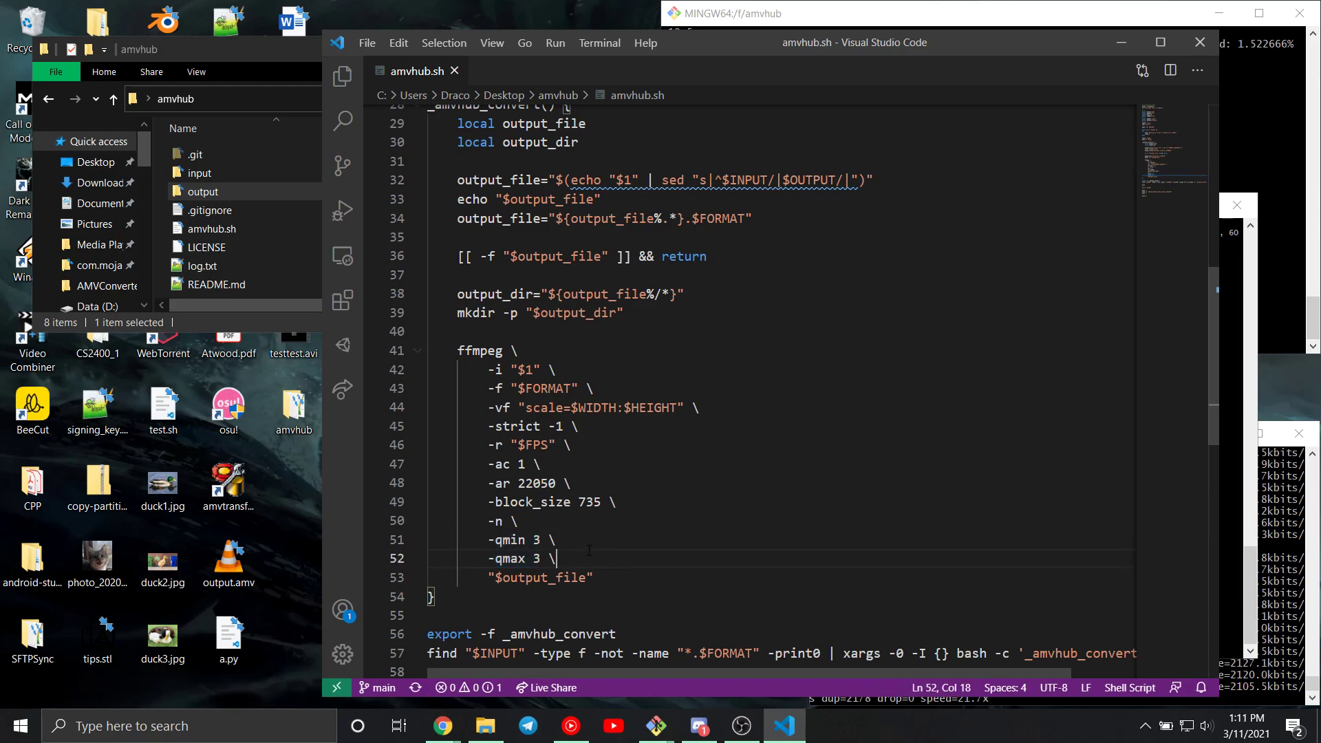
drag(555, 558, 483, 540)
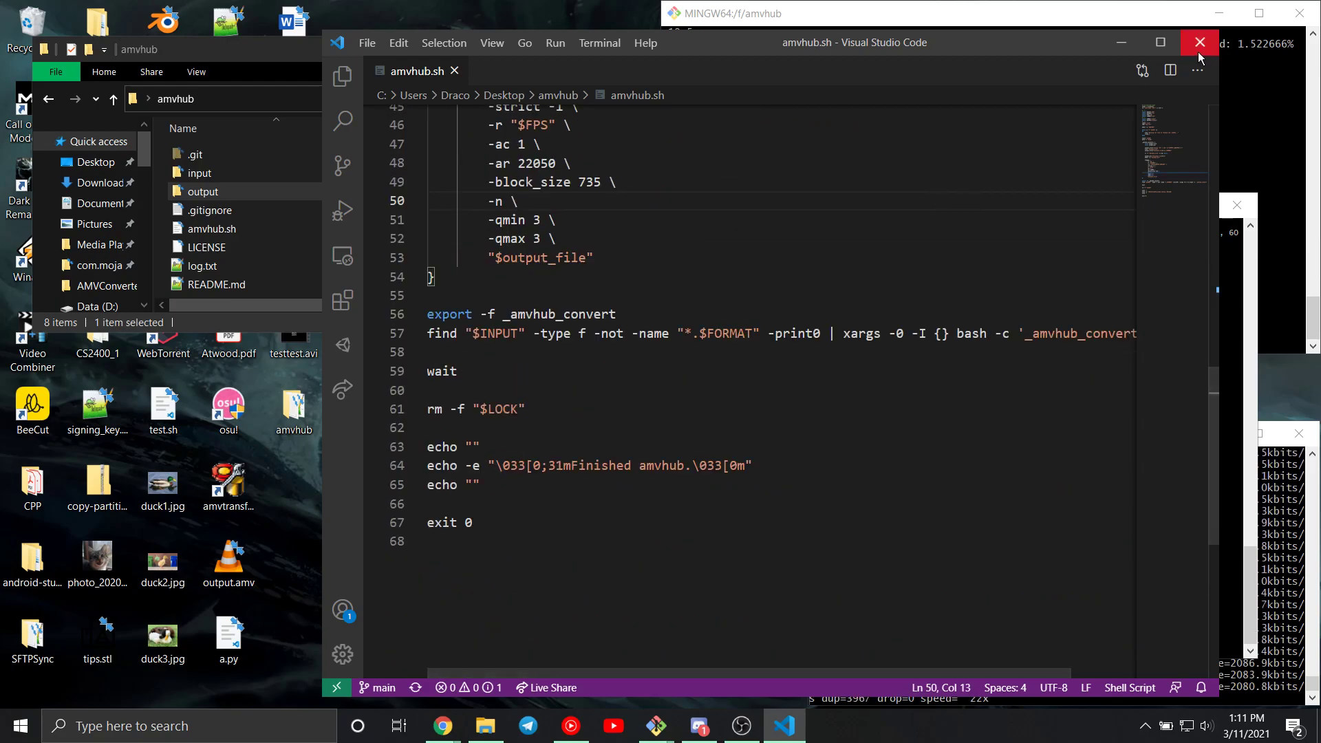
Close Visual Studio Code, leaving File Explorer on the amvhub folder.
click(1200, 42)
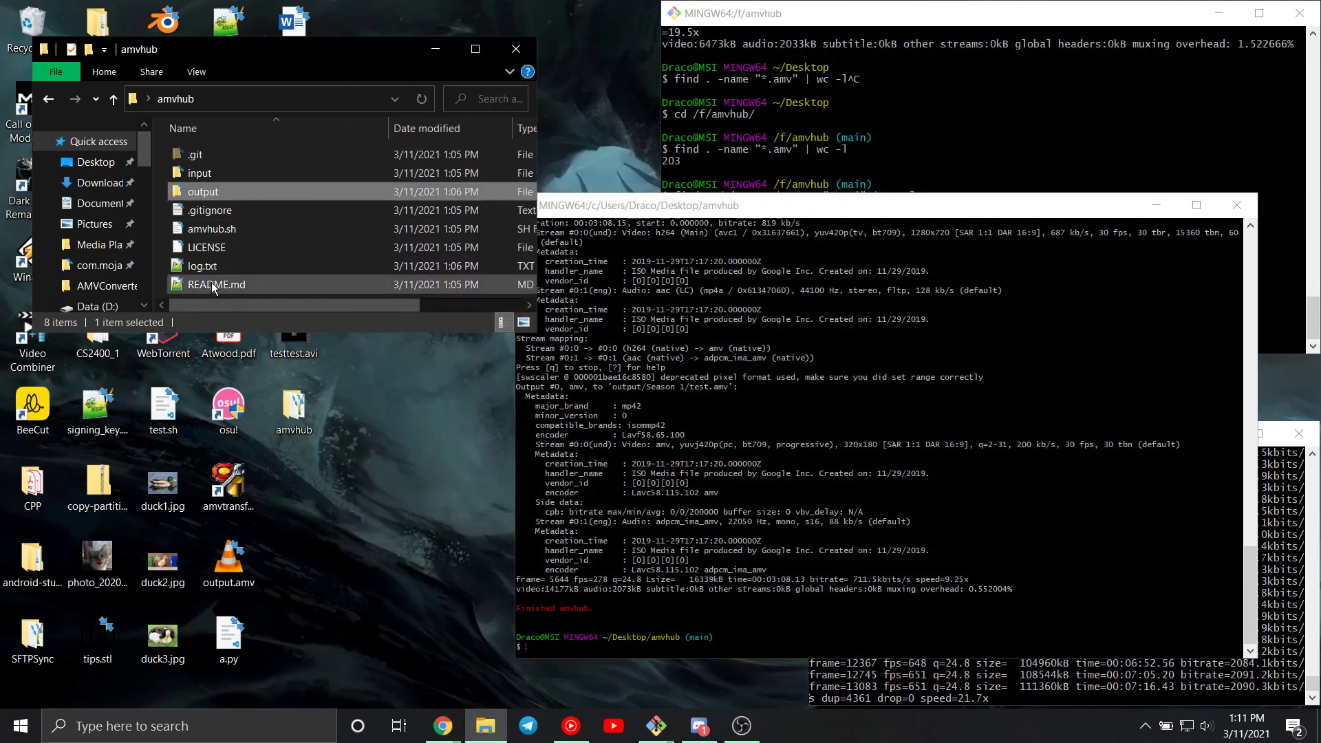
mouse_move(204, 191)
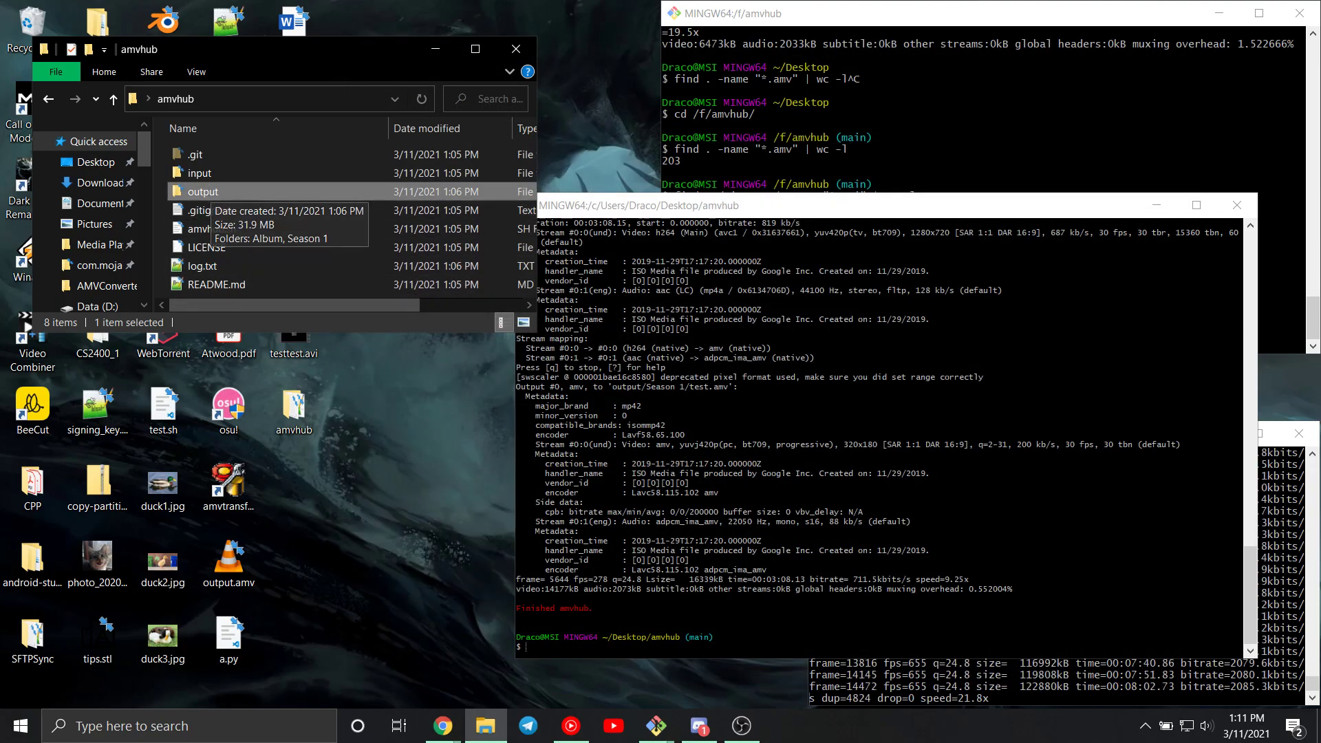